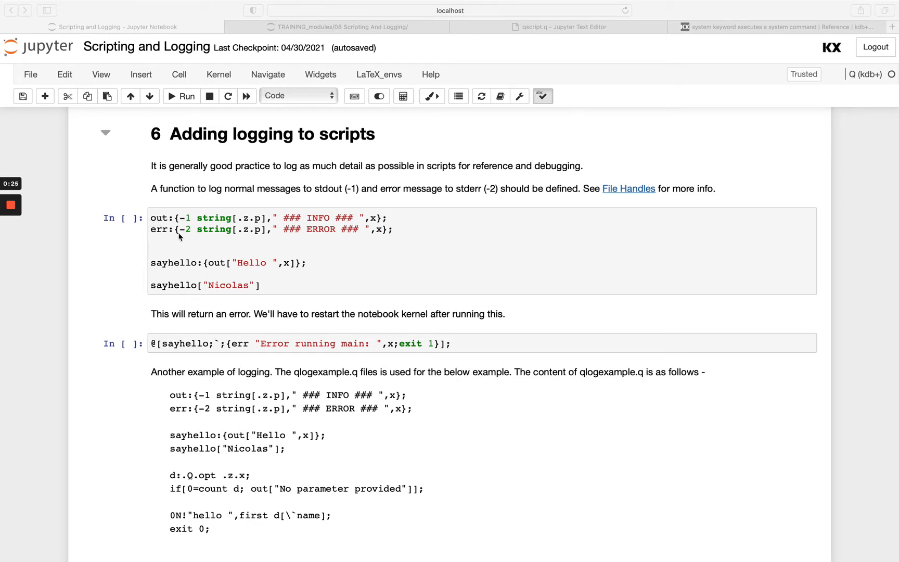
mouse_move(267, 216)
text(.z.p)
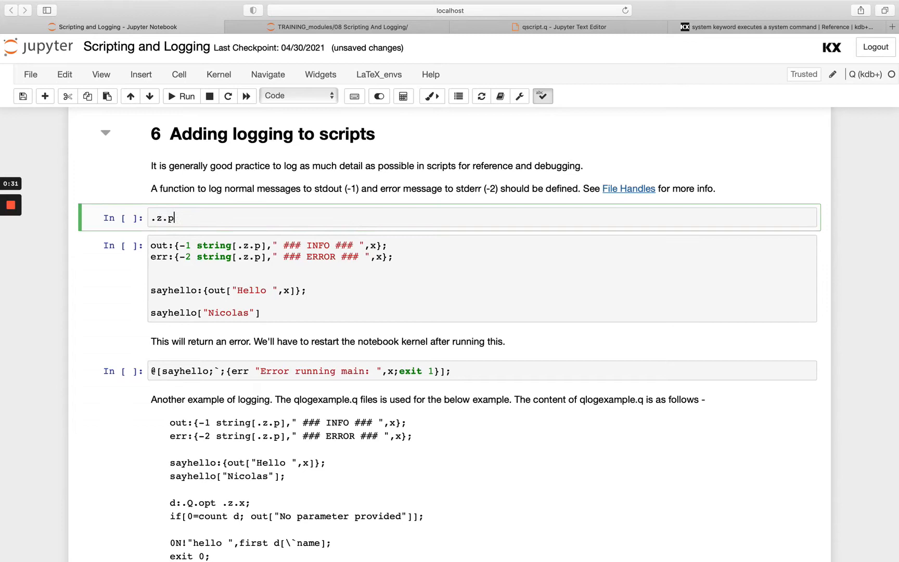
Run the new .z.p timestamp cell and highlight the Nicolas argument in the logging cell
click(181, 96)
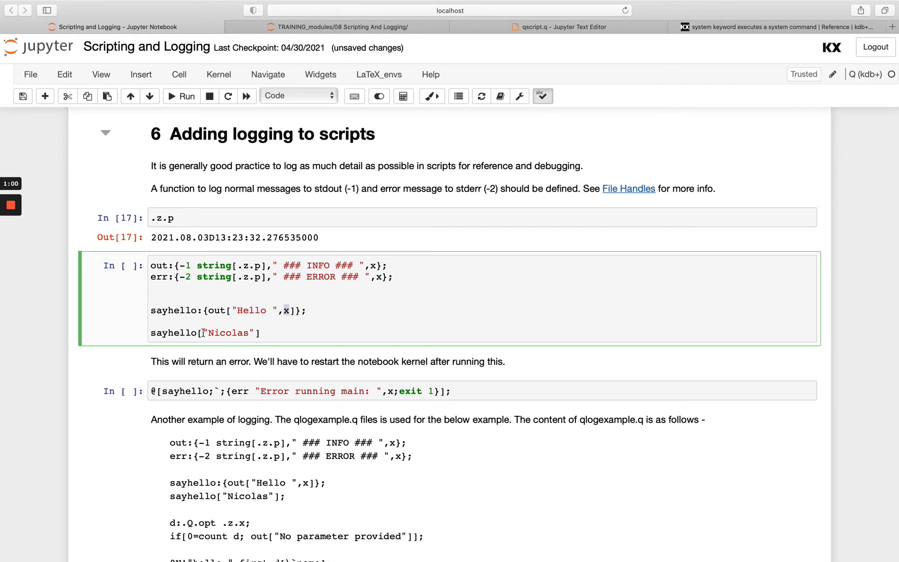
double_click(228, 333)
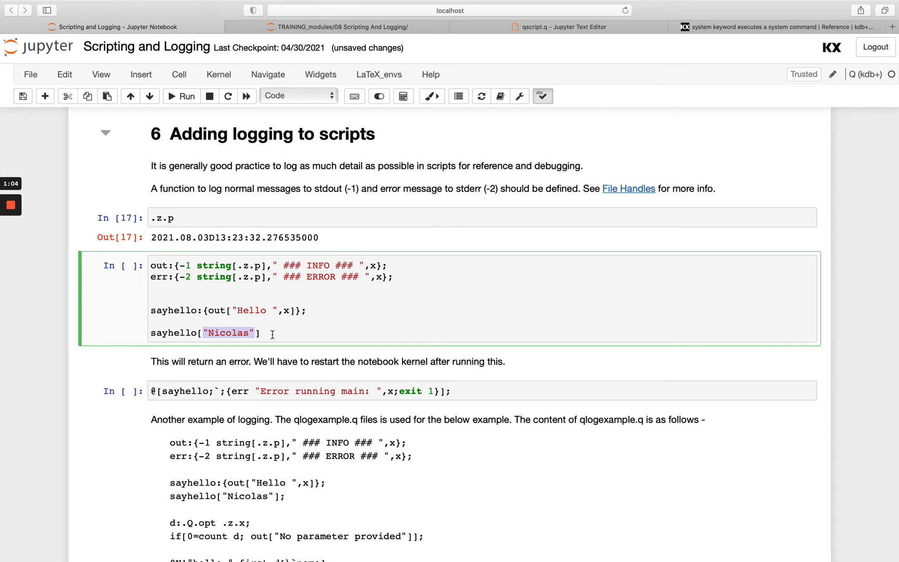
click(181, 96)
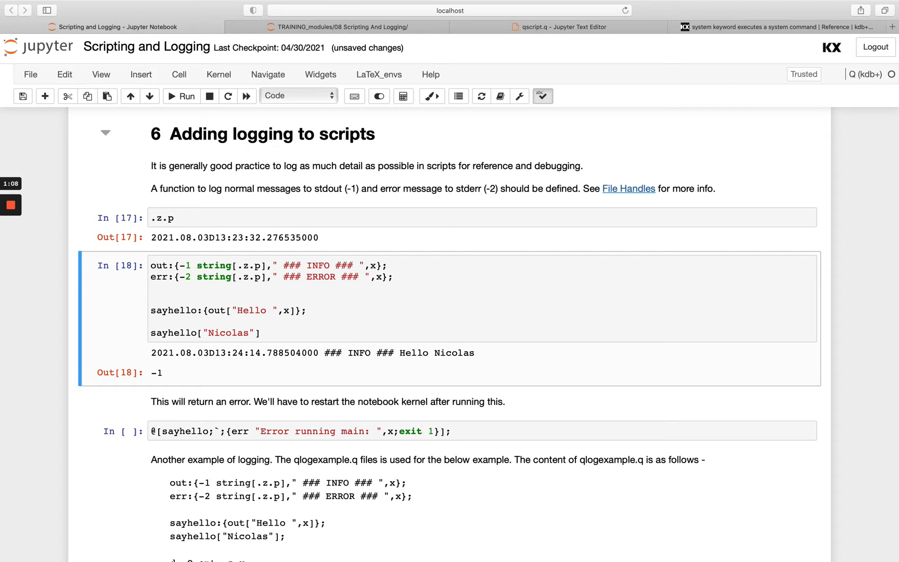
mouse_move(331, 363)
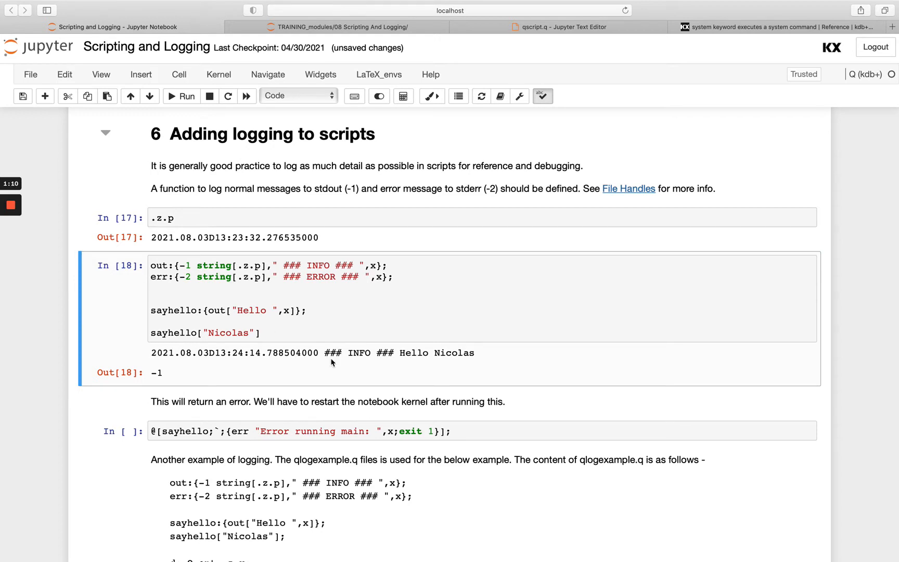
mouse_move(331, 265)
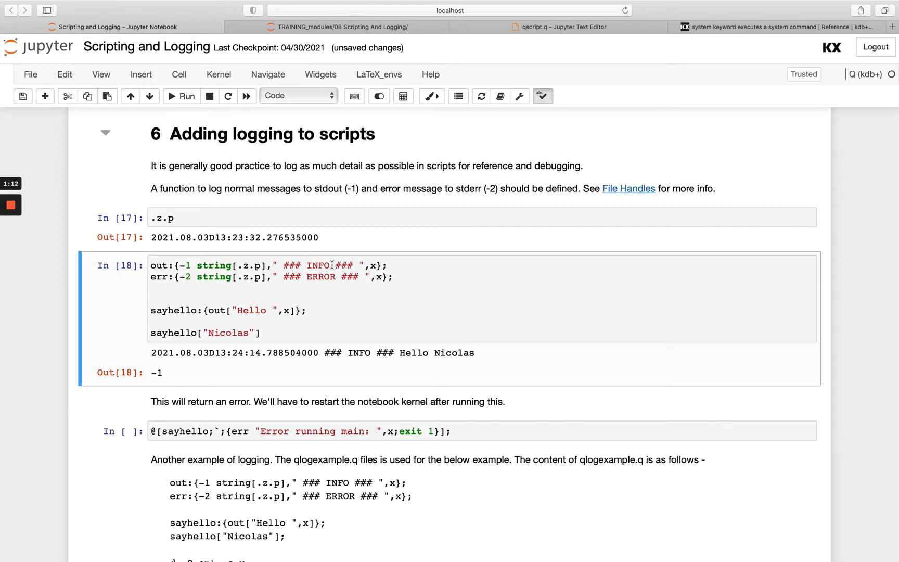
mouse_move(408, 357)
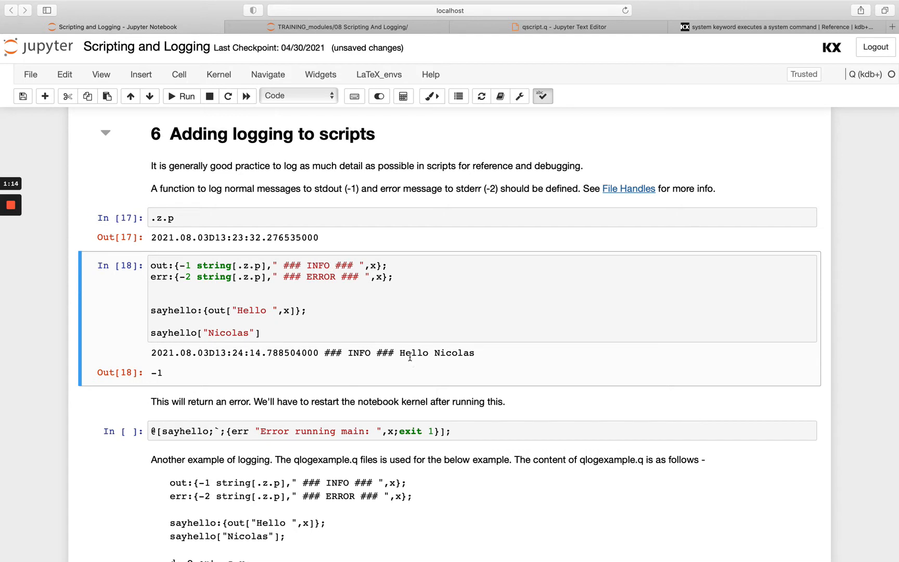
mouse_move(231, 310)
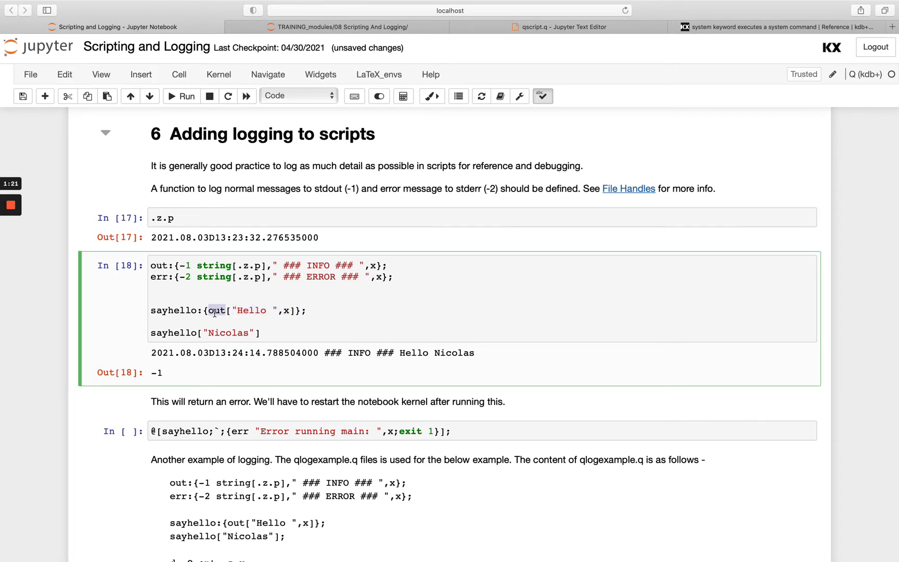
Test sayhello with err then revert to out, add semicolons, and rerun to log only INFO Hello Nicolas
click(181, 96)
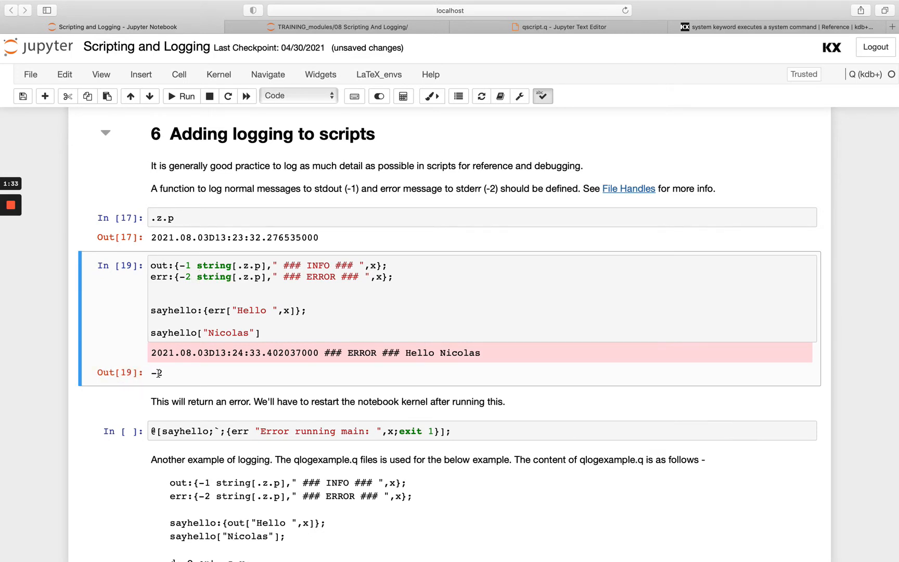
double_click(215, 310)
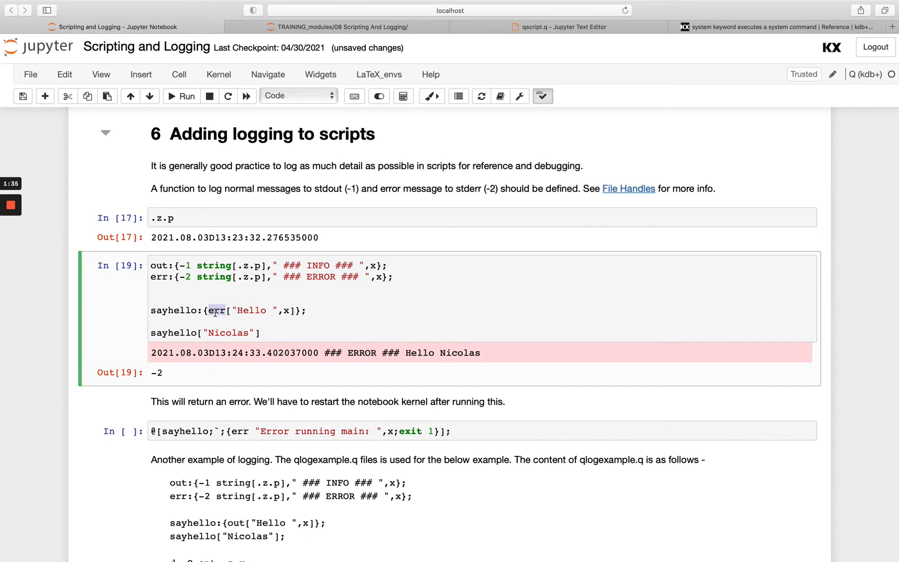
click(184, 96)
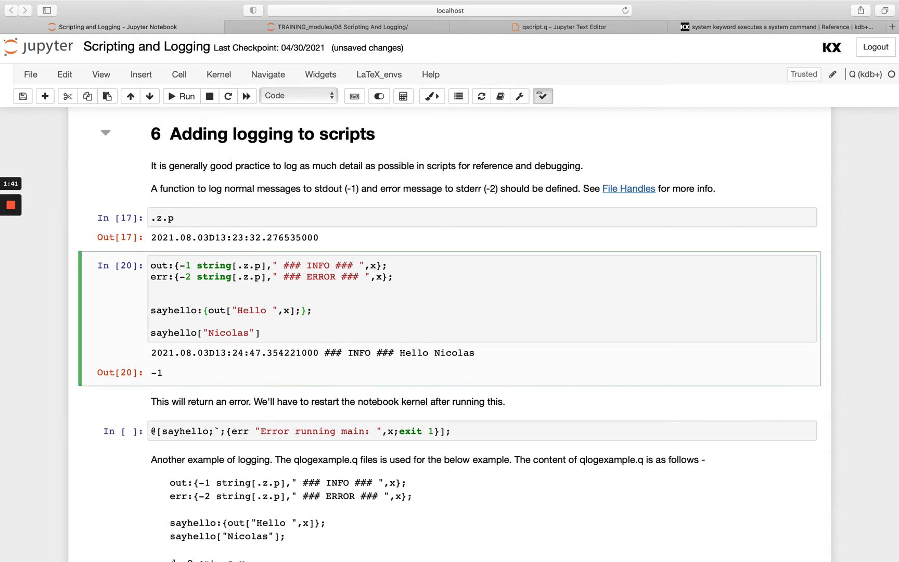
click(181, 96)
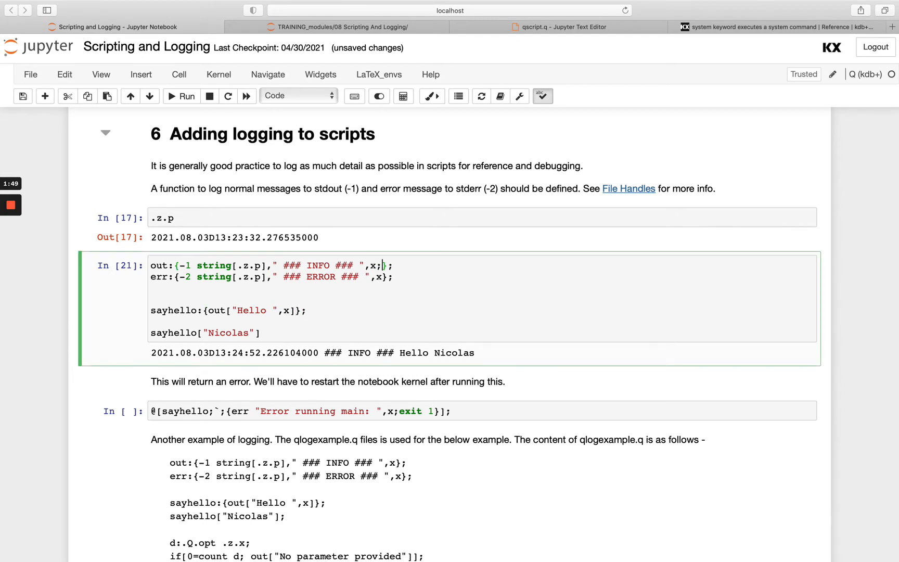
click(181, 95)
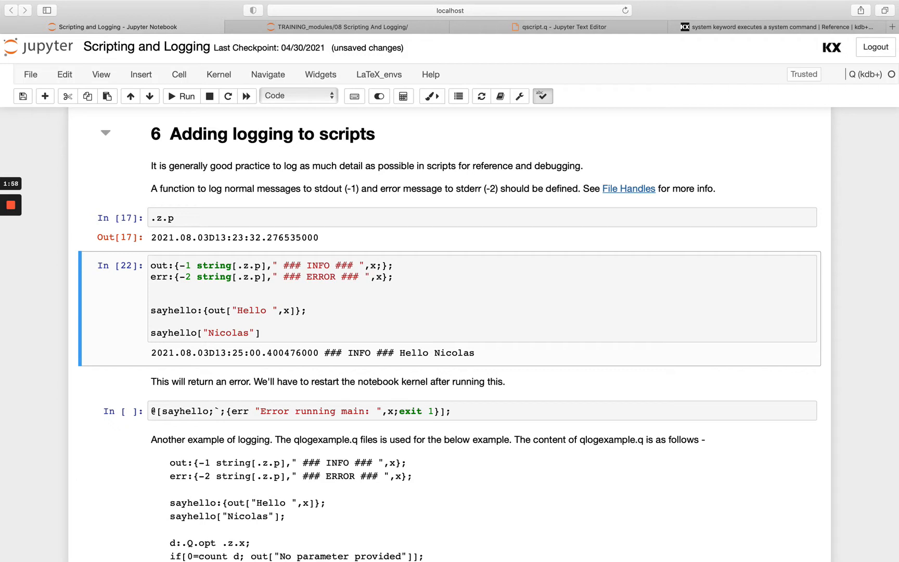
mouse_move(288, 425)
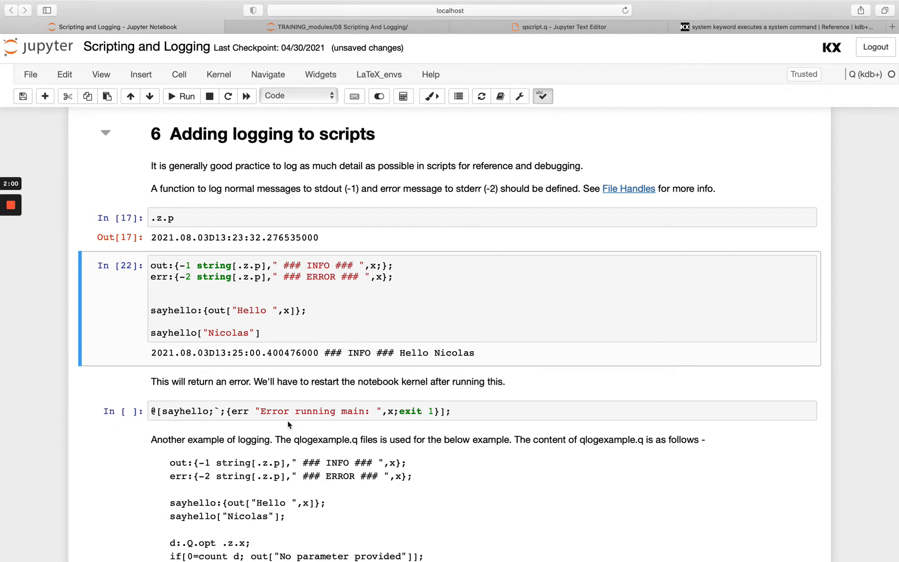
Run a new cell sayhello[`] with a symbol argument, producing a type evaluation error
scroll(down, 3)
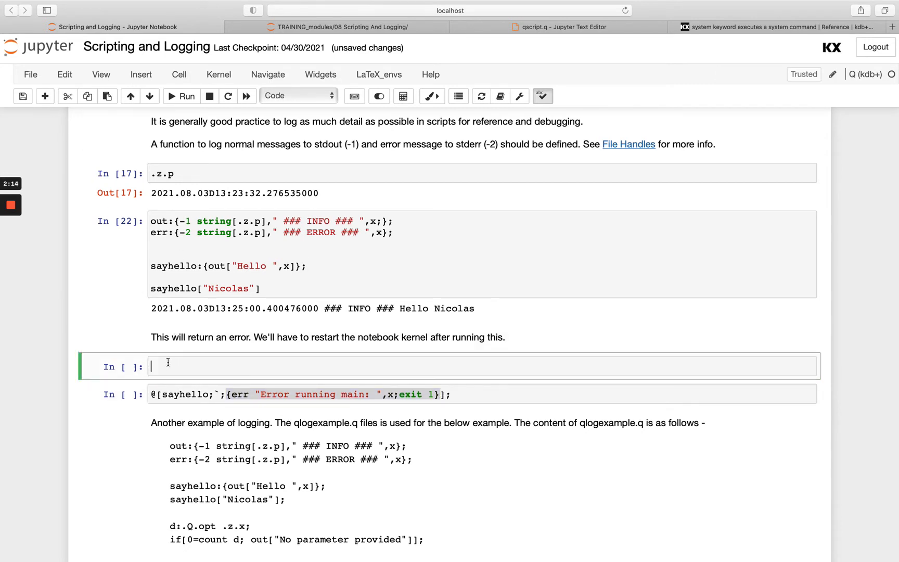
text(sayhello)
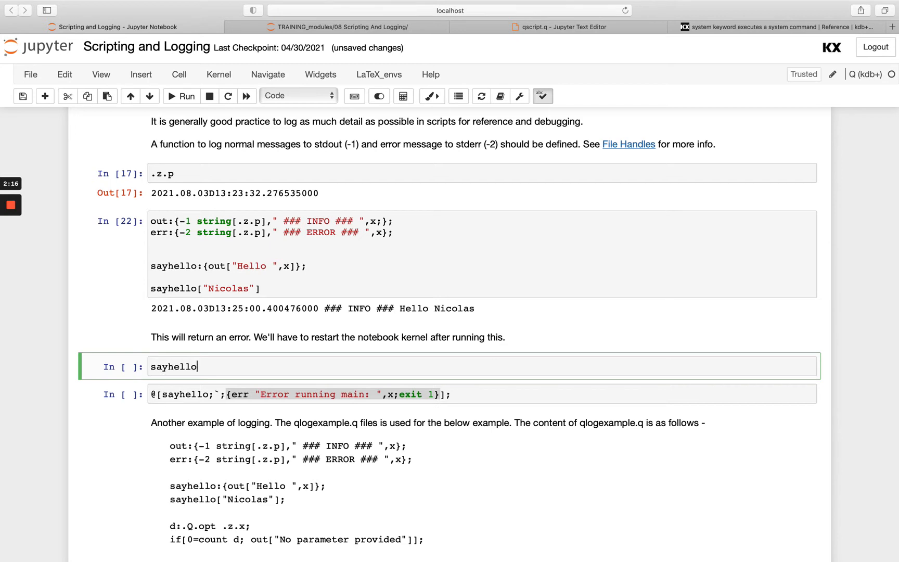
text([`)
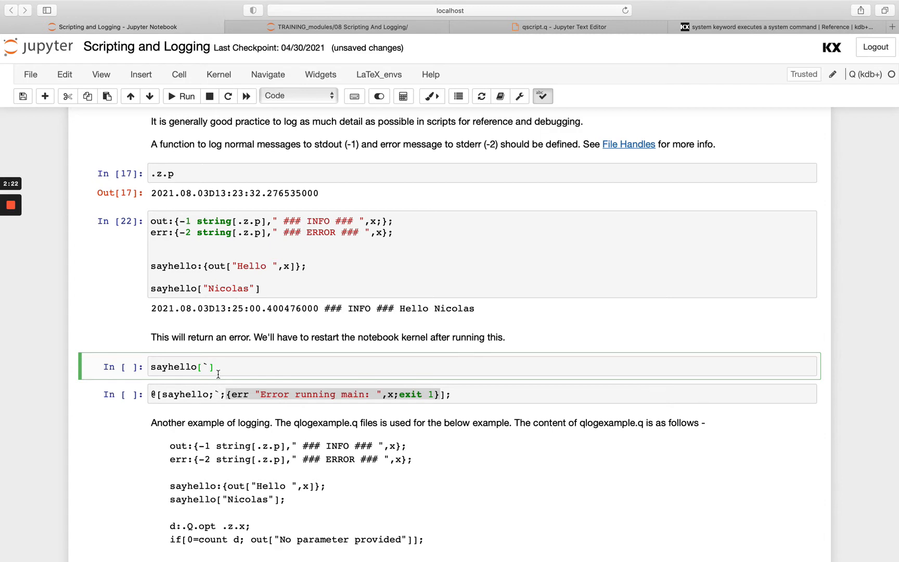
click(186, 94)
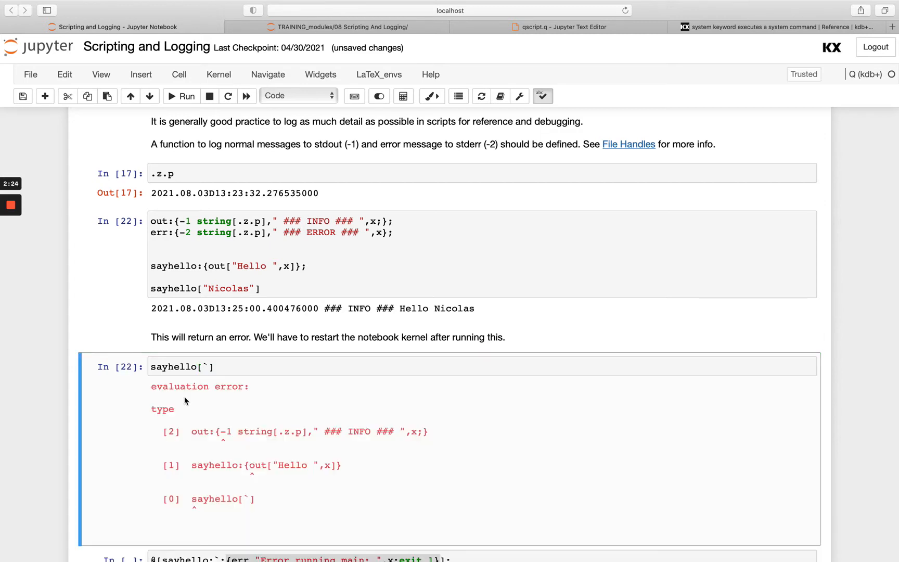
scroll(down, 3)
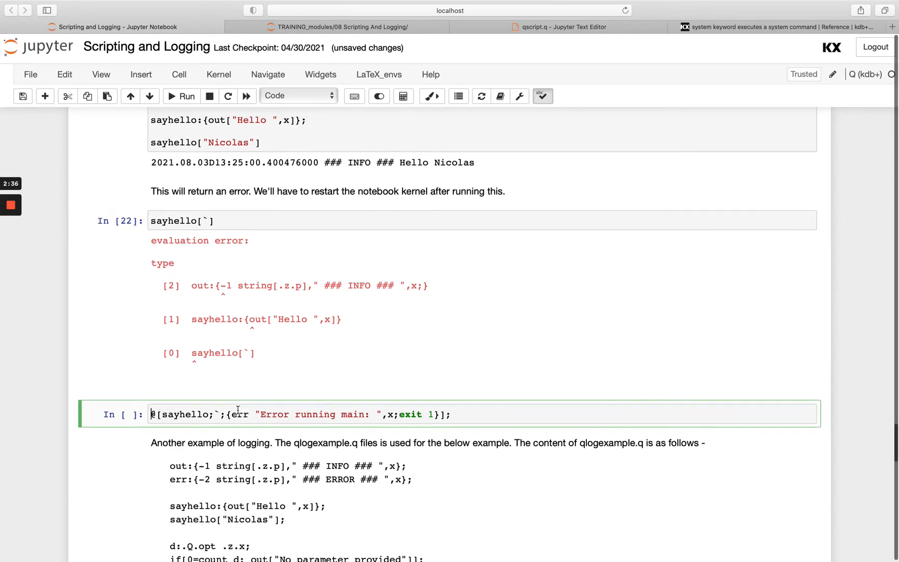
scroll(down, 3)
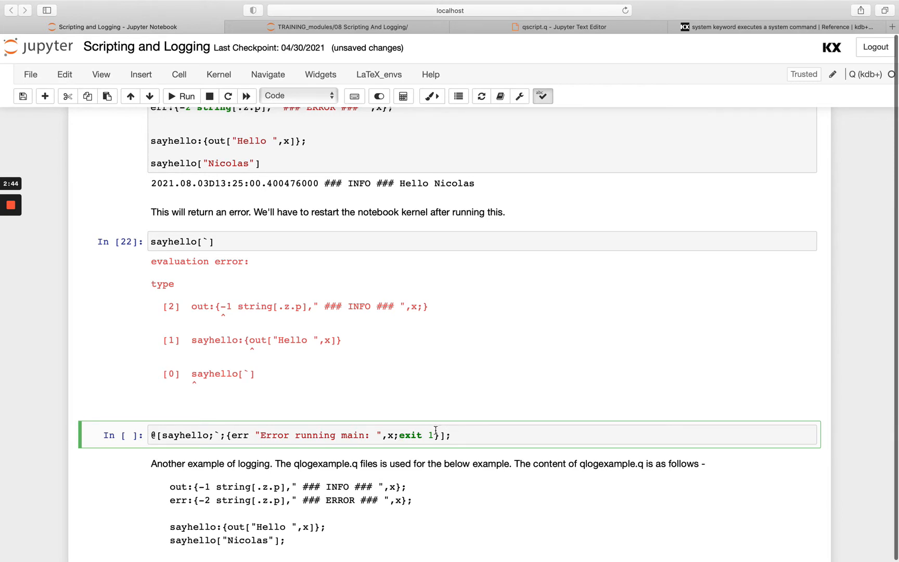
Run the protected @[sayhello;`;...] call logging ERROR for the type error and dismiss the kernel restart notice
click(462, 435)
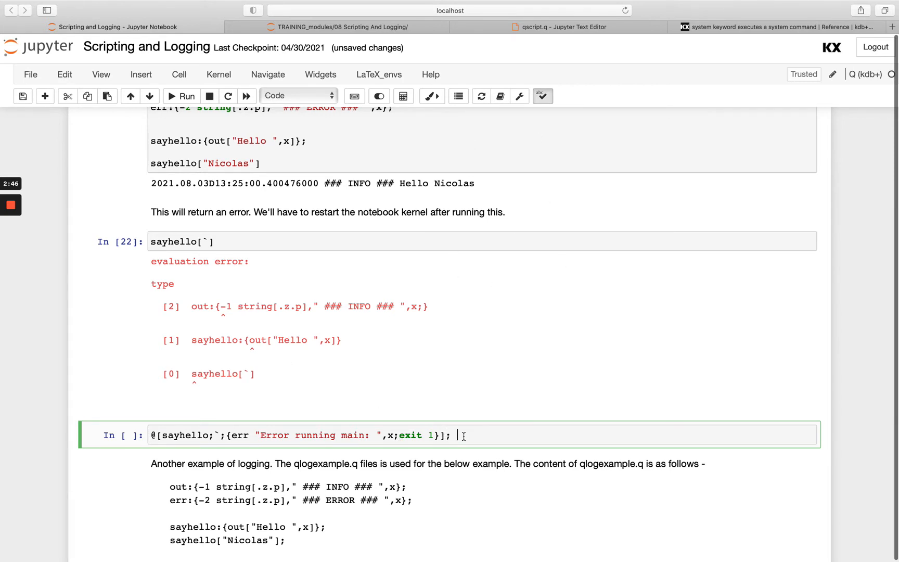
click(181, 95)
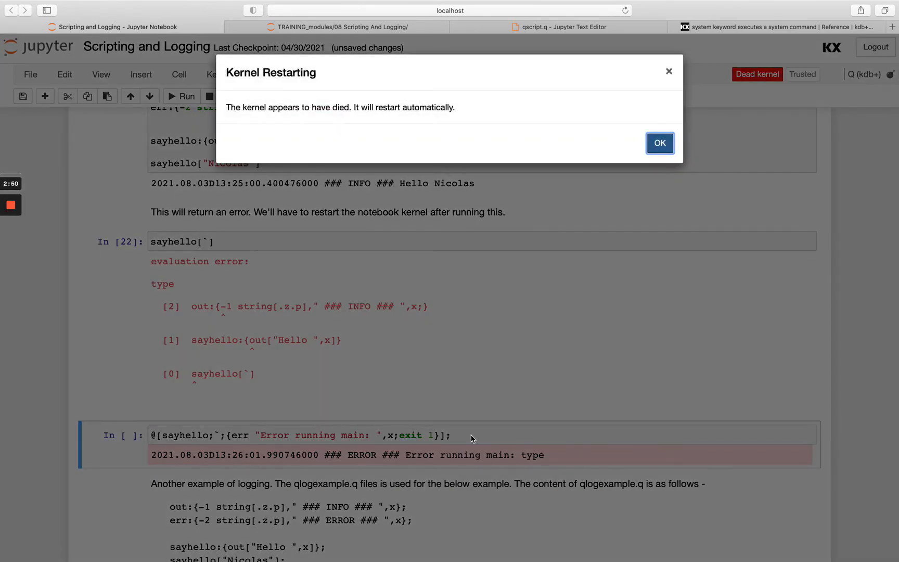
mouse_move(486, 462)
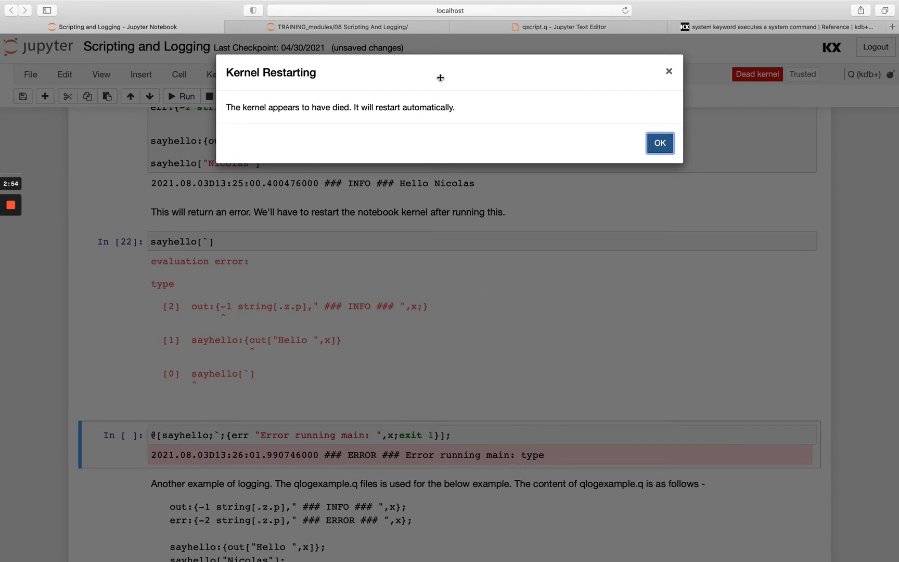
mouse_move(464, 123)
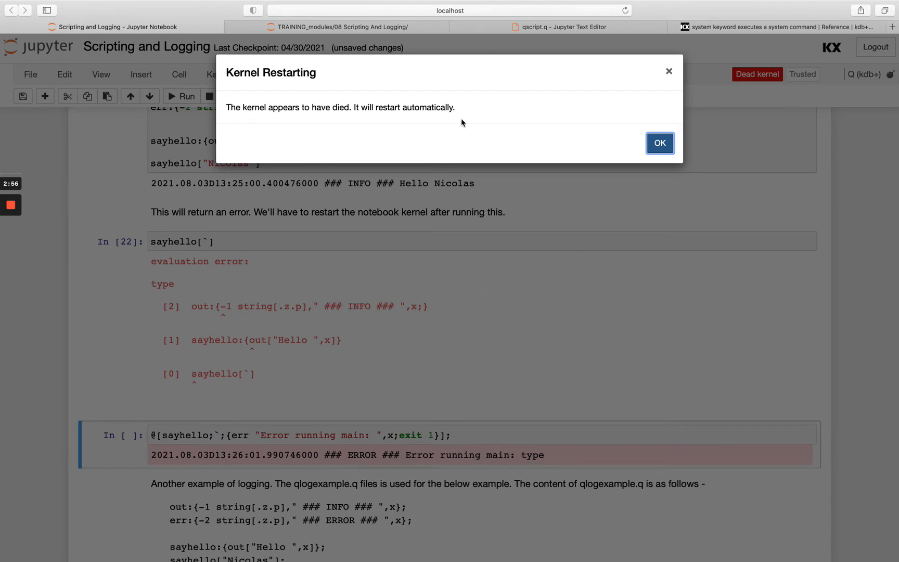
click(660, 143)
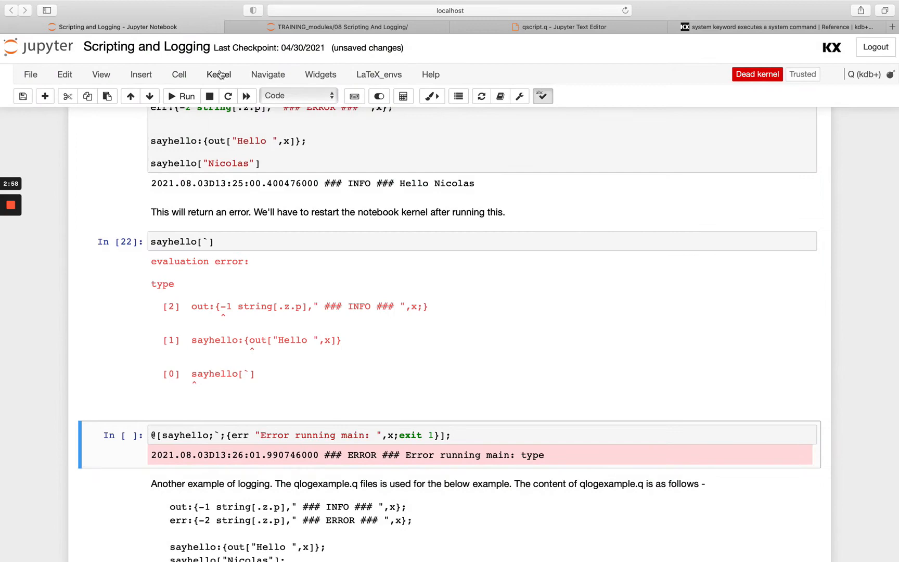
Return the edit point into the protected evaluation cell after the kernel restarts
click(219, 74)
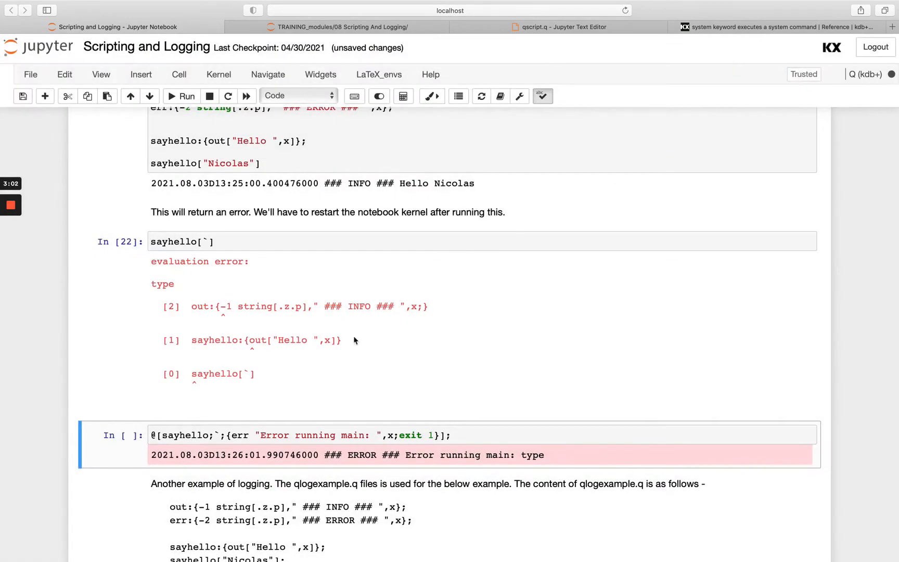
click(423, 433)
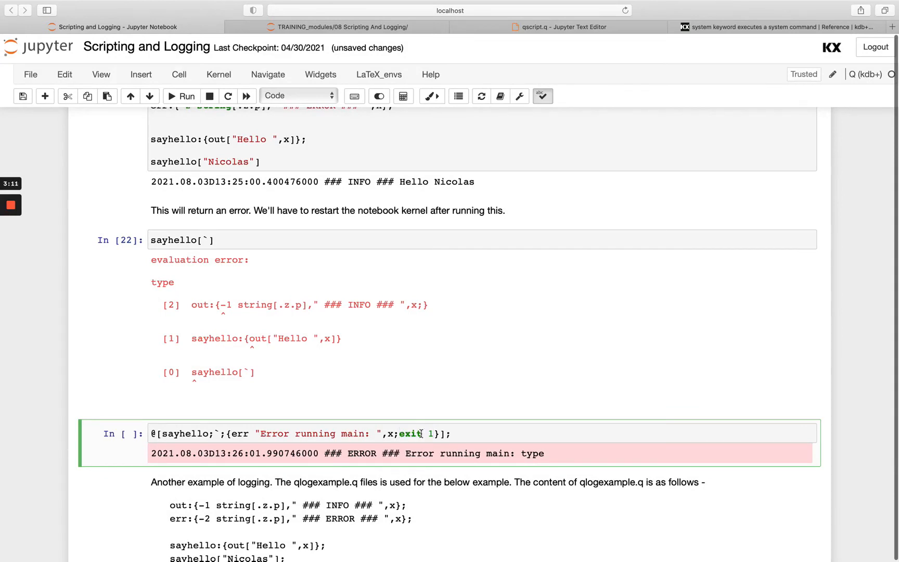
scroll(up, 3)
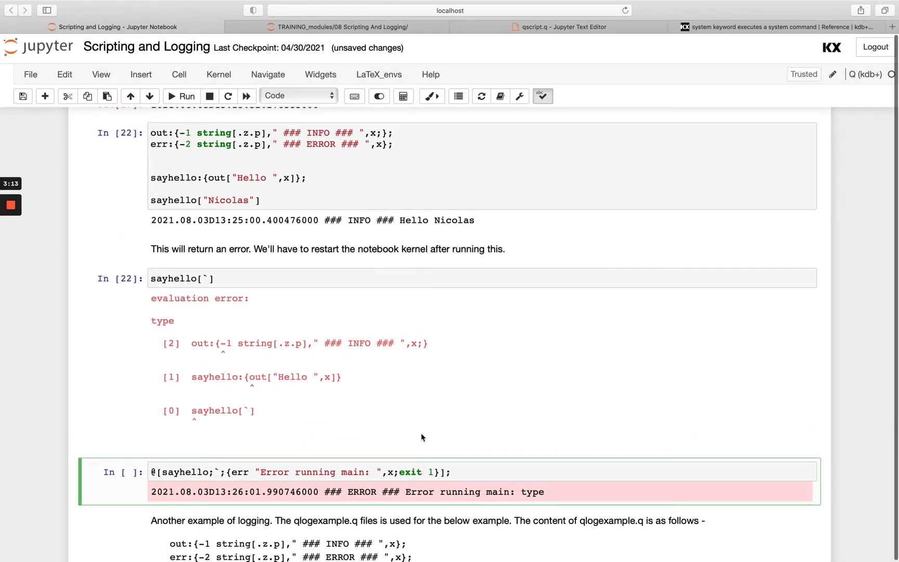
scroll(down, 3)
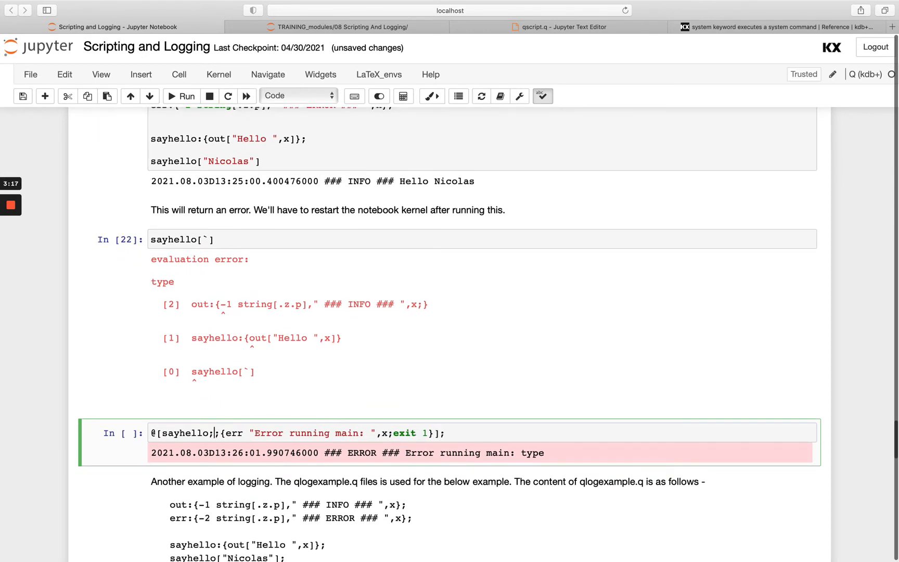
Change the protected call's argument to "Name" and run it, logging INFO Hello Name
text("Name)
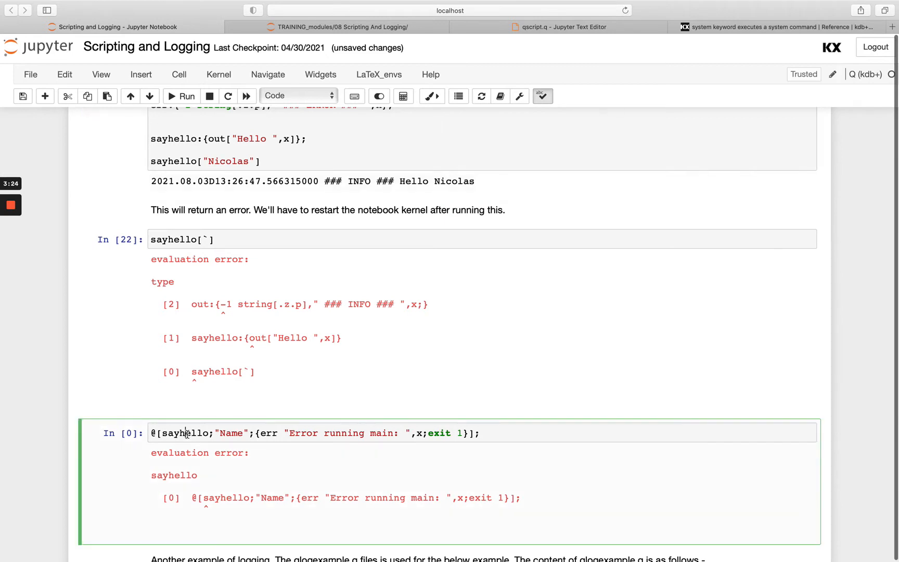
click(180, 96)
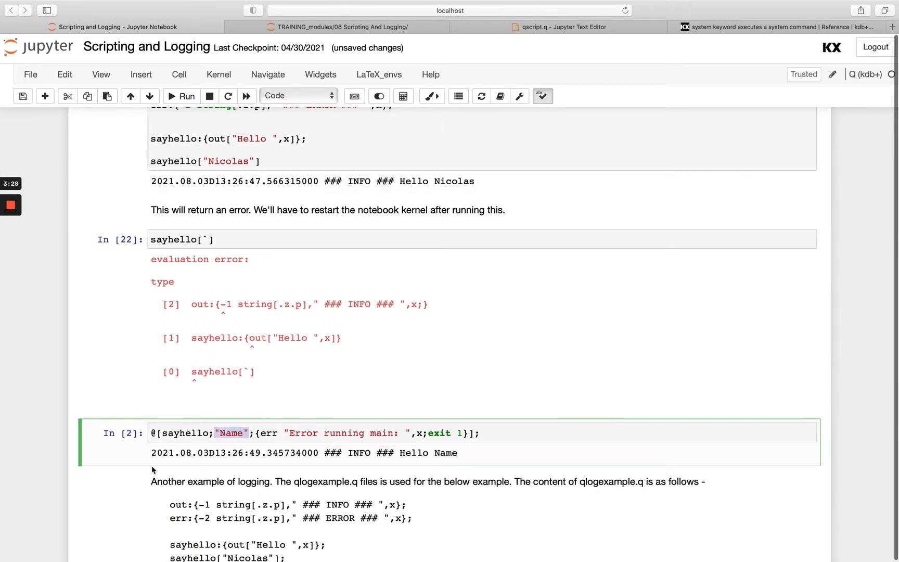
mouse_move(316, 224)
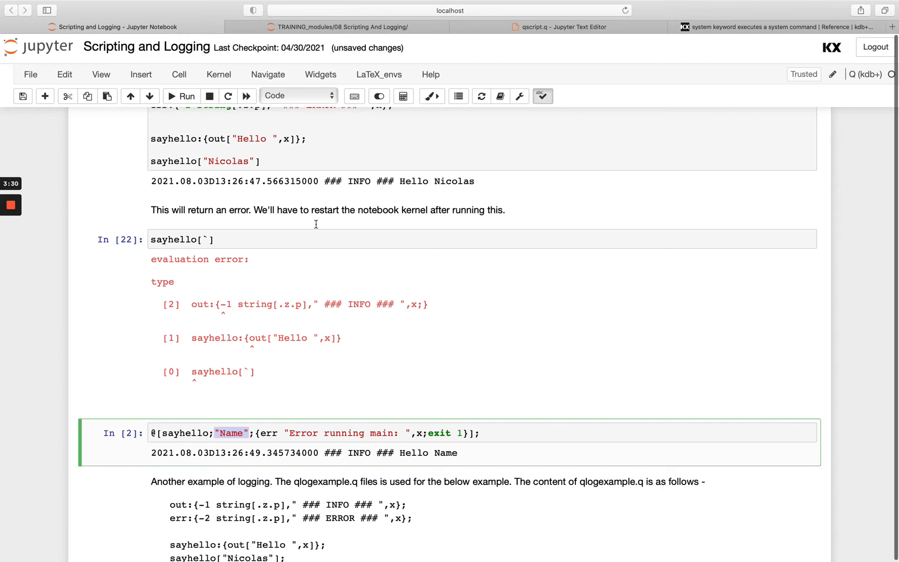
mouse_move(256, 433)
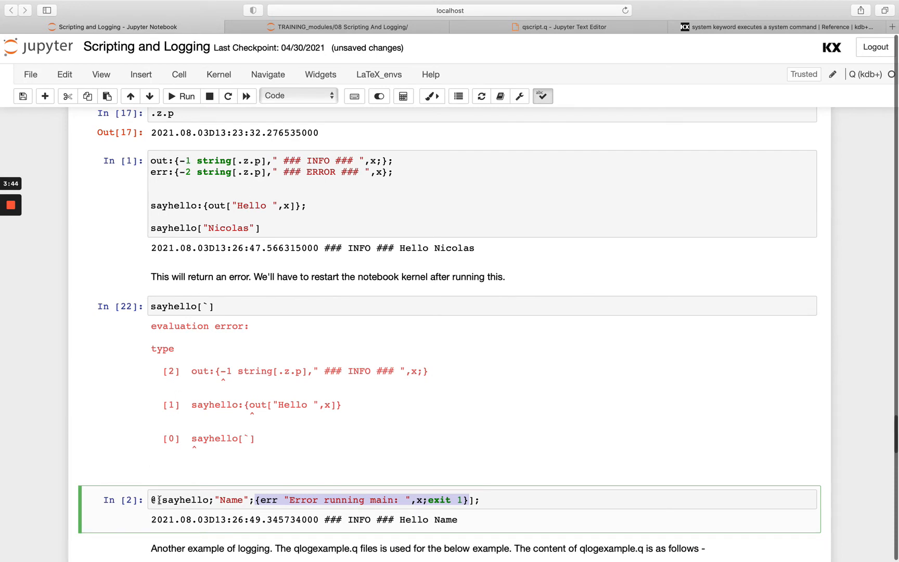
Scroll down to the 'Another example of logging' section with qlogexample.q and its system cells
scroll(down, 3)
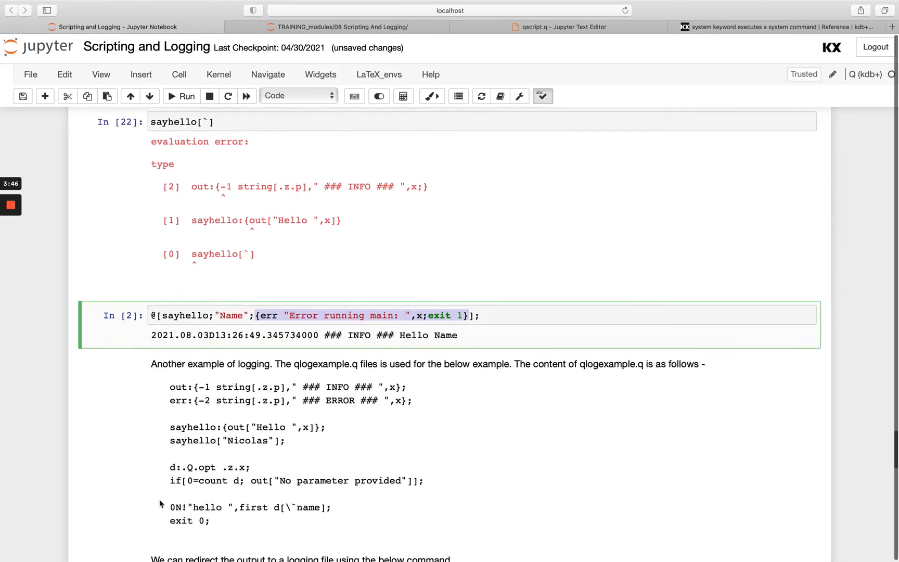
scroll(down, 3)
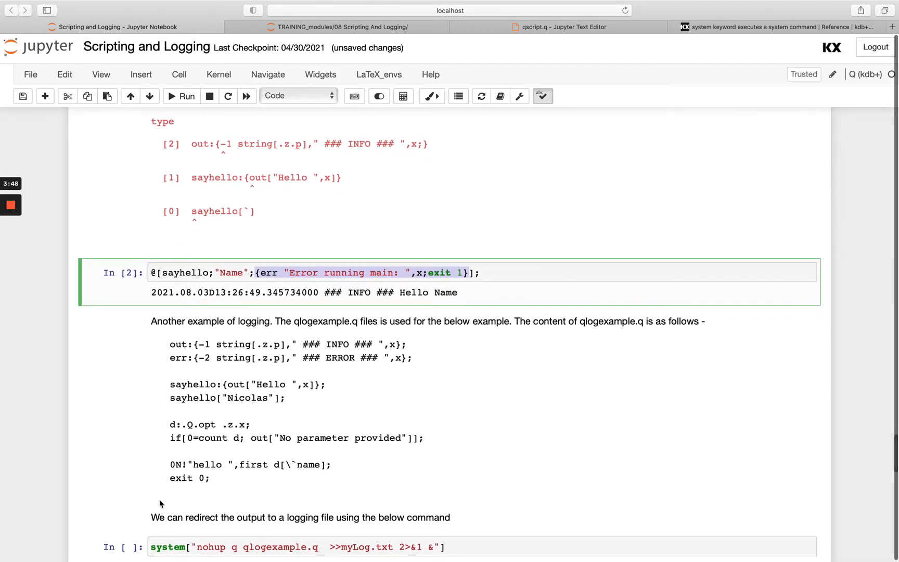
scroll(down, 3)
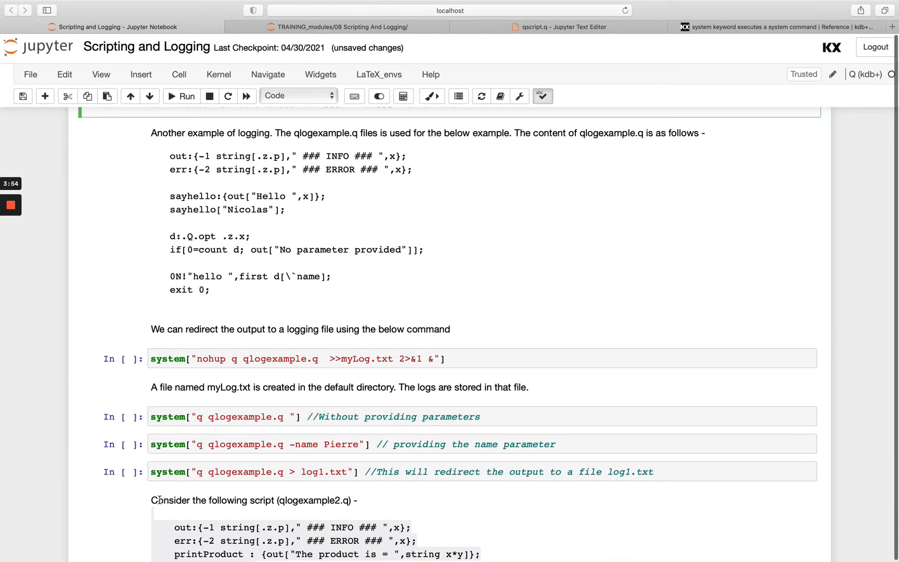
mouse_move(331, 147)
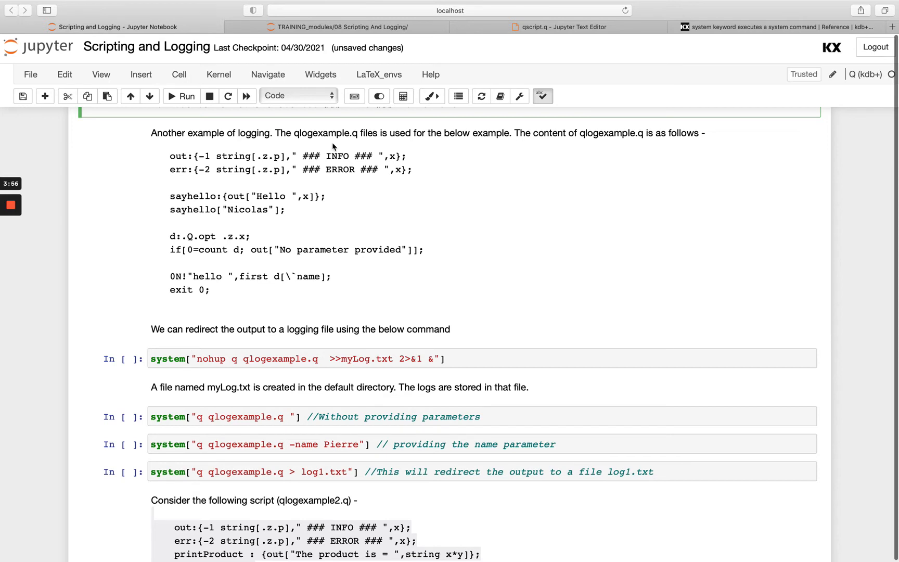
mouse_move(372, 32)
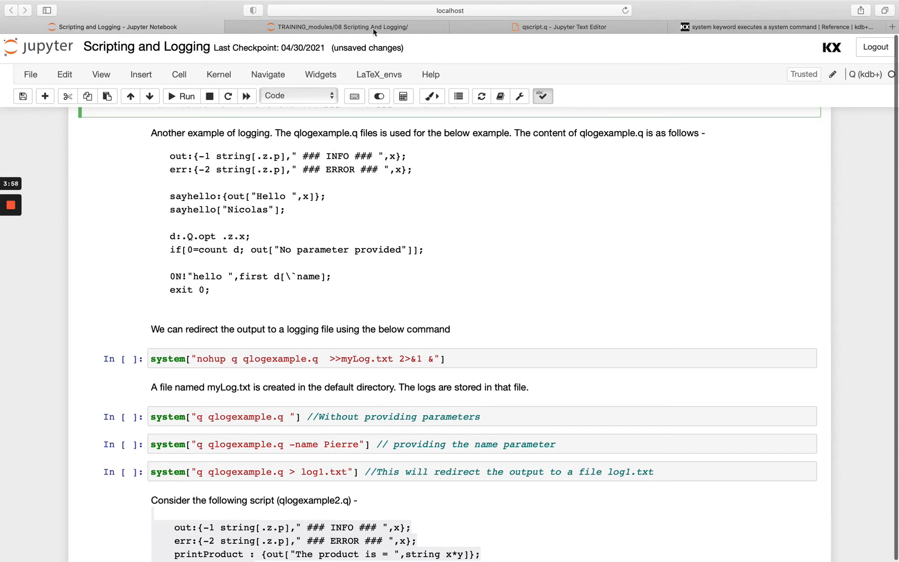
Open qlogexample.q from the 08 Scripting And Logging folder listing
click(340, 26)
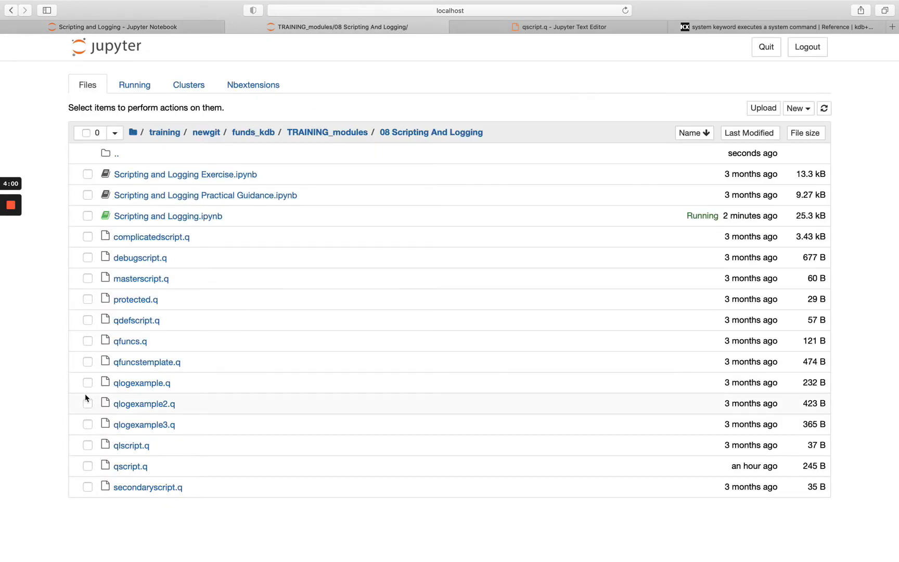
mouse_move(142, 383)
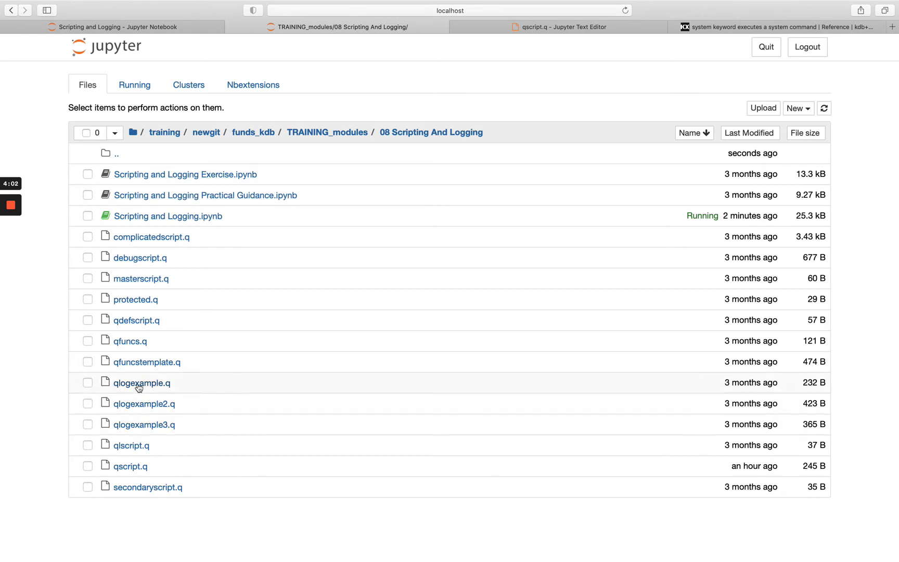
click(142, 383)
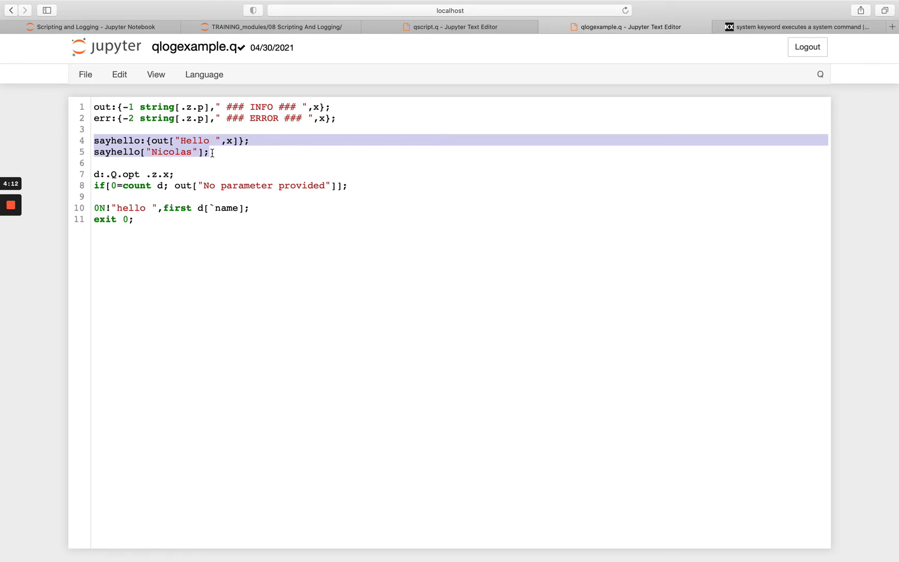
Walk through qlogexample.q's sayhello call and parameter check, then return to the notebook
click(211, 152)
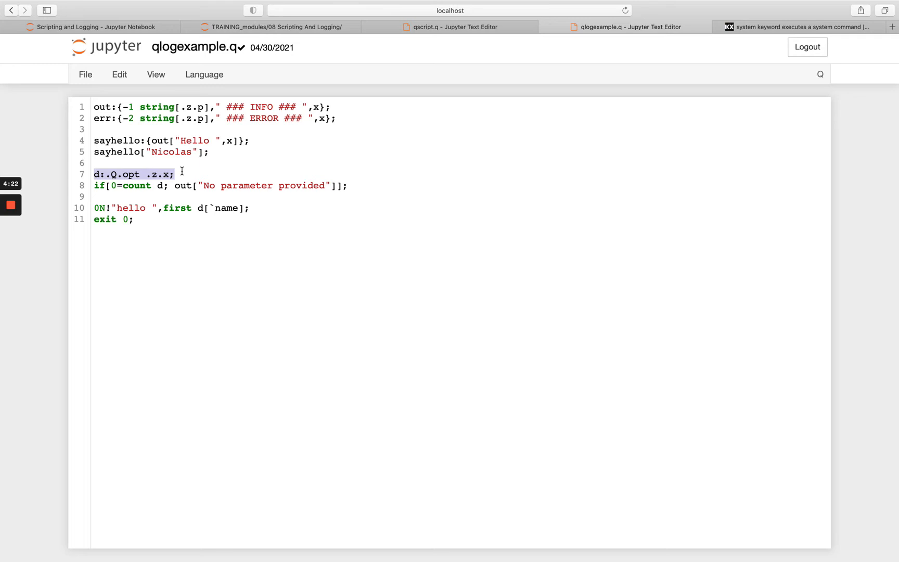
mouse_move(98, 179)
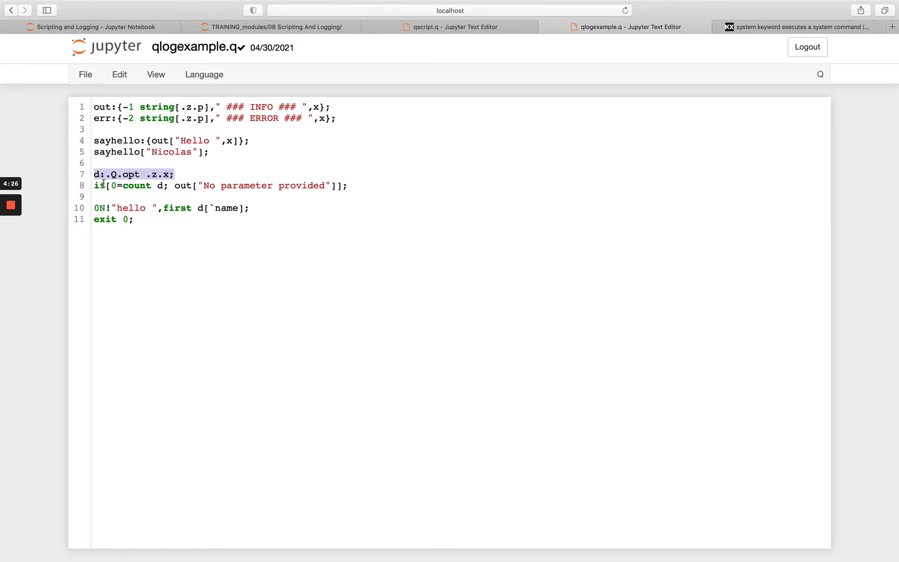
click(98, 185)
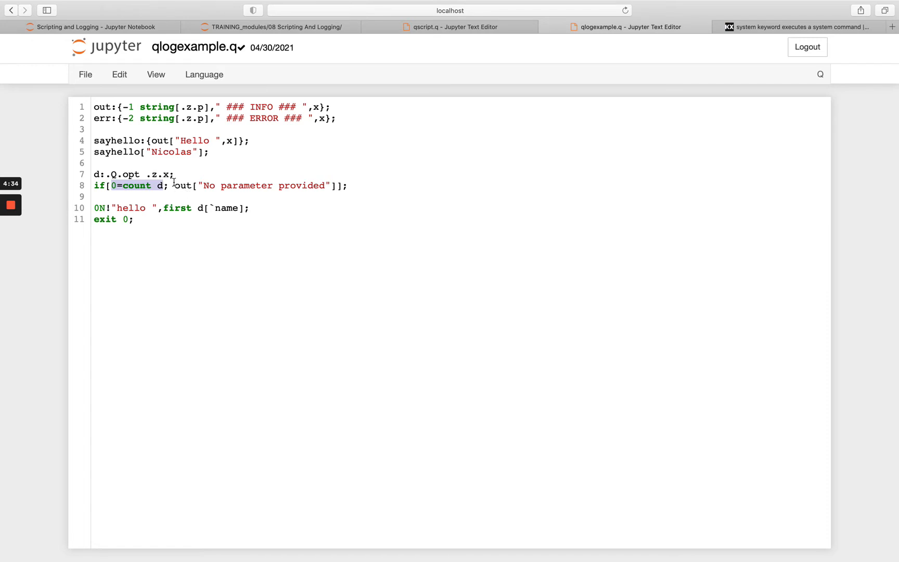
double_click(183, 185)
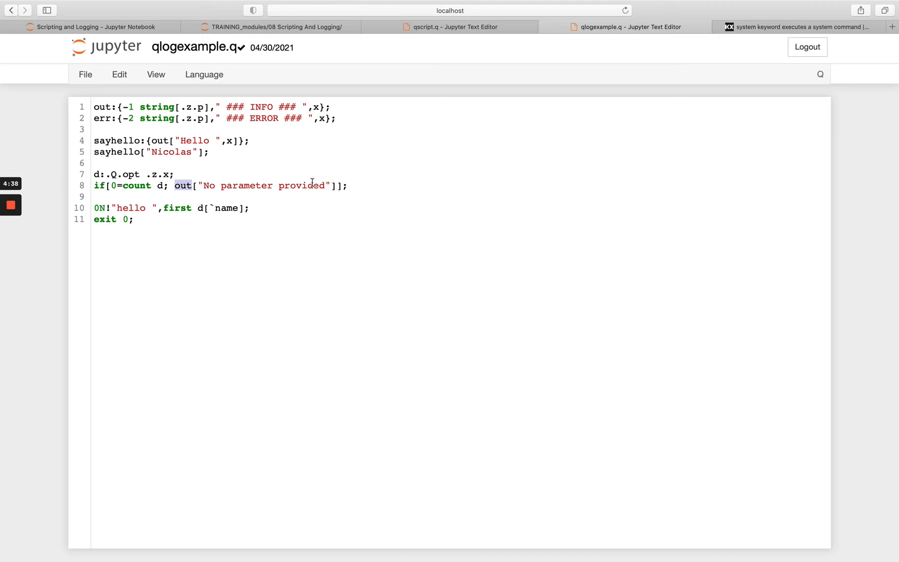
mouse_move(149, 193)
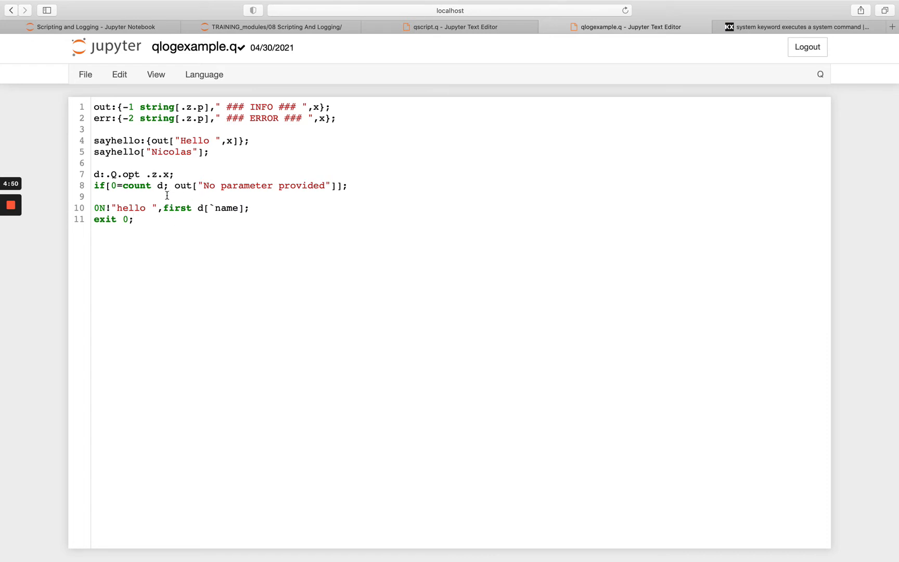
click(91, 26)
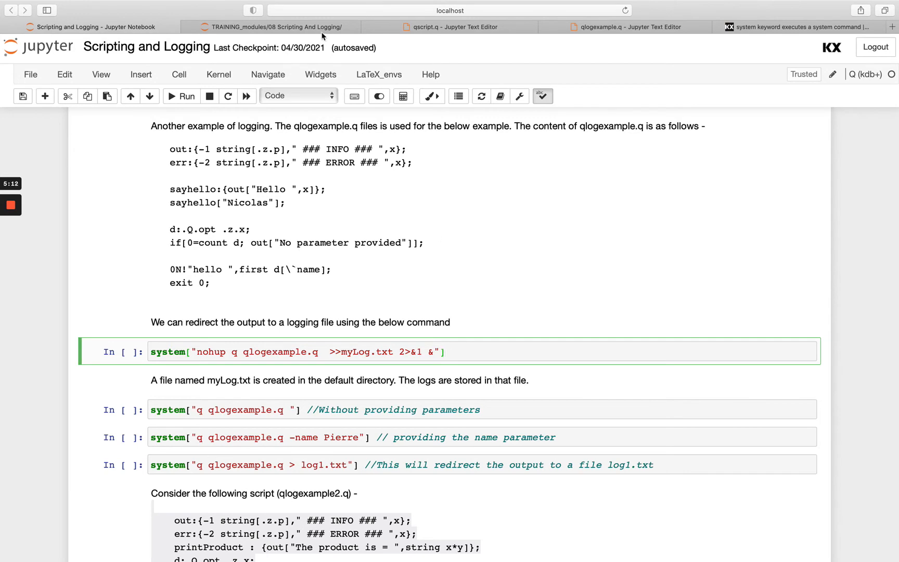
Run the nohup qlogexample.q cell and read the resulting myLog.txt with Hello Nicolas and No parameter provided
click(272, 26)
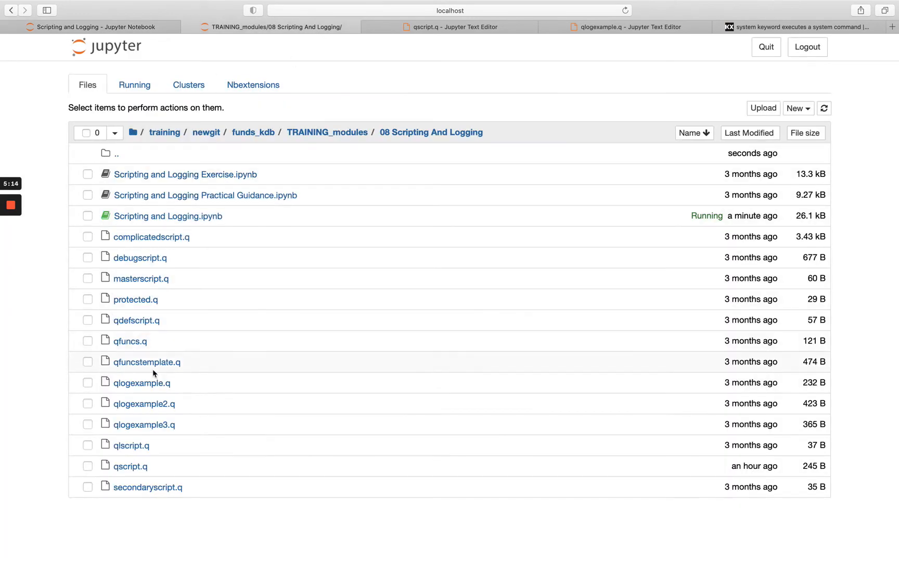
click(91, 26)
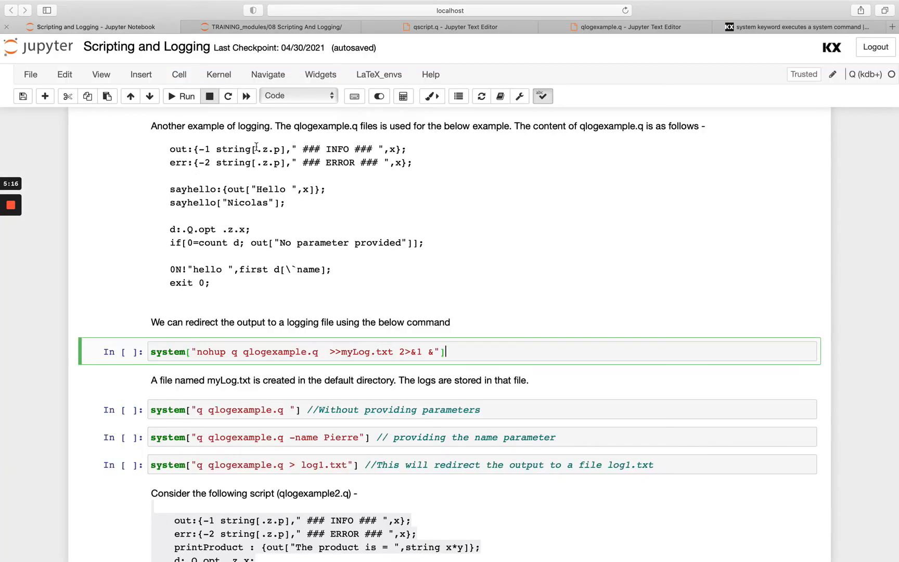
click(181, 95)
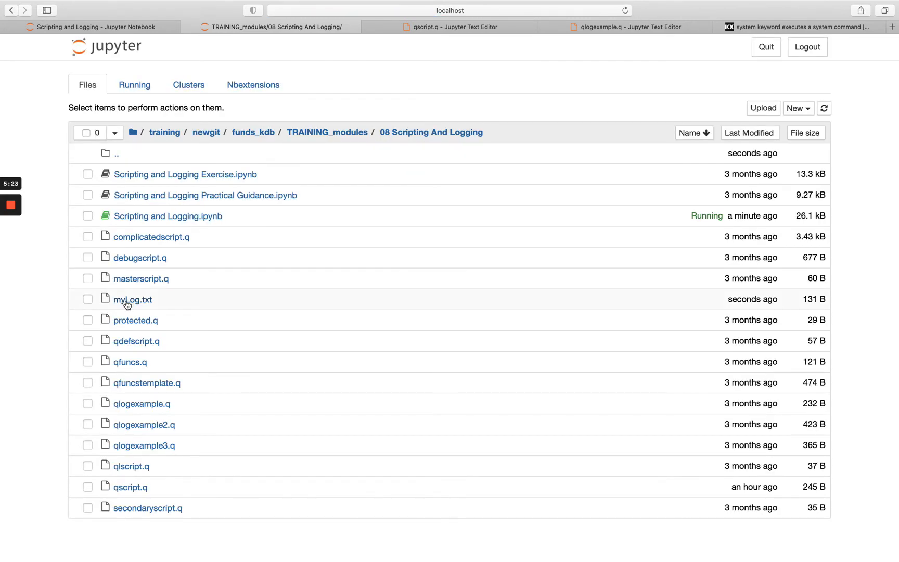
click(132, 299)
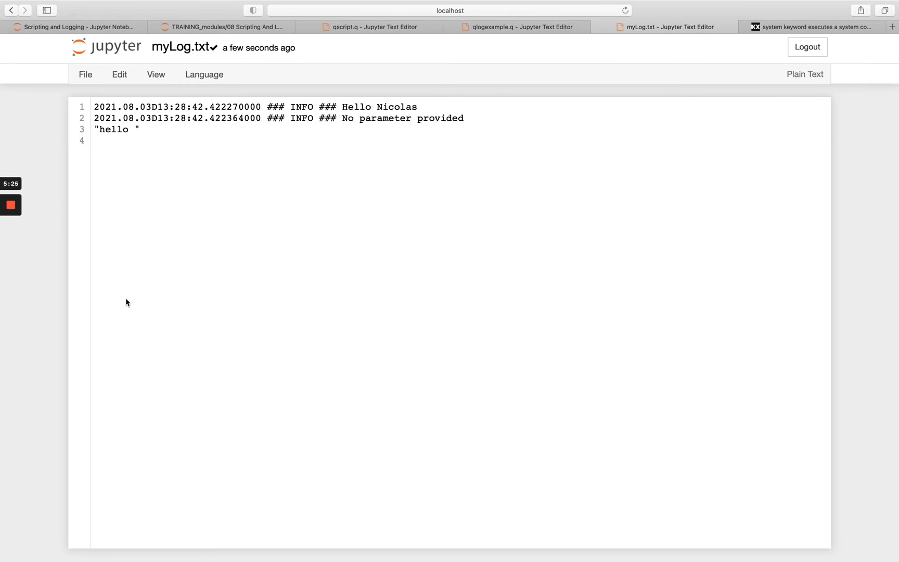
mouse_move(381, 110)
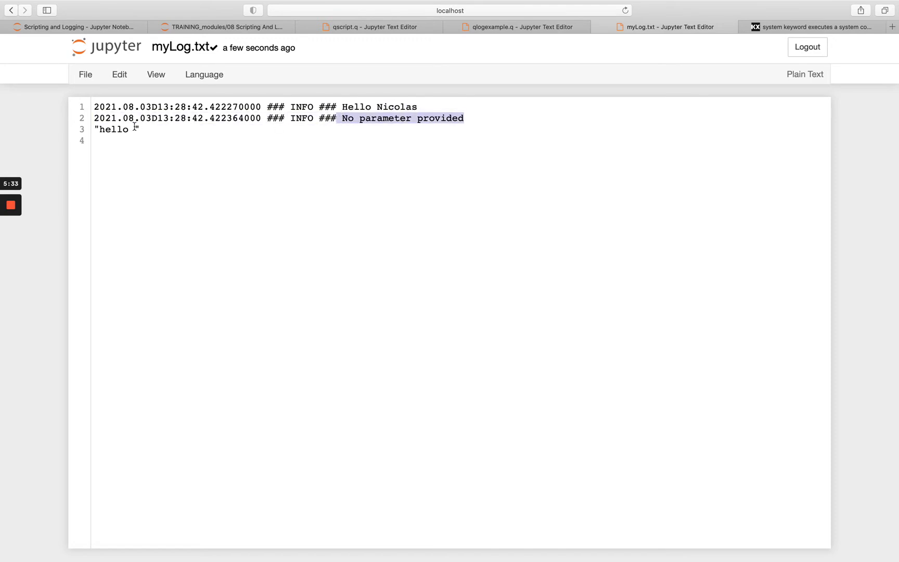
click(75, 26)
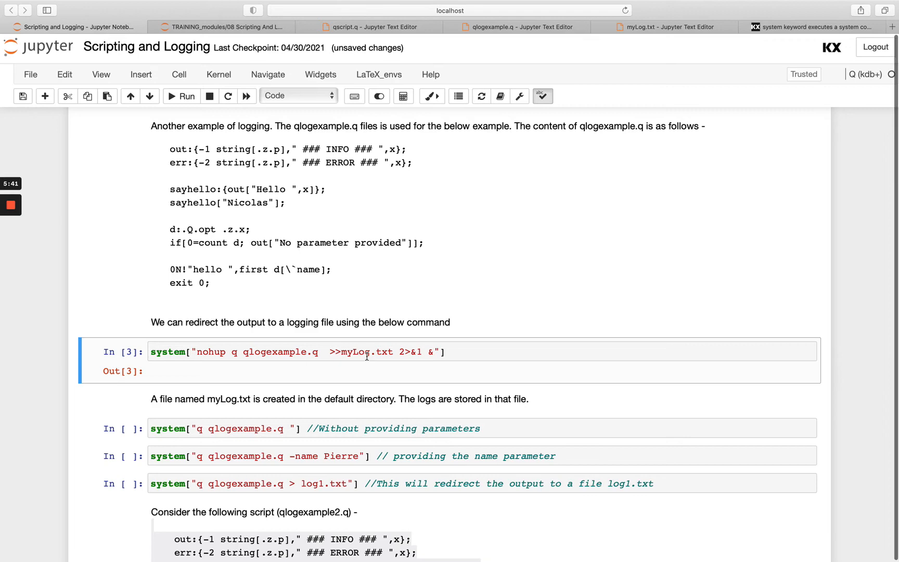
Run qlogexample.q without parameters printing 'hello ', then with -name Pierre printing 'hello Pierre'
scroll(down, 3)
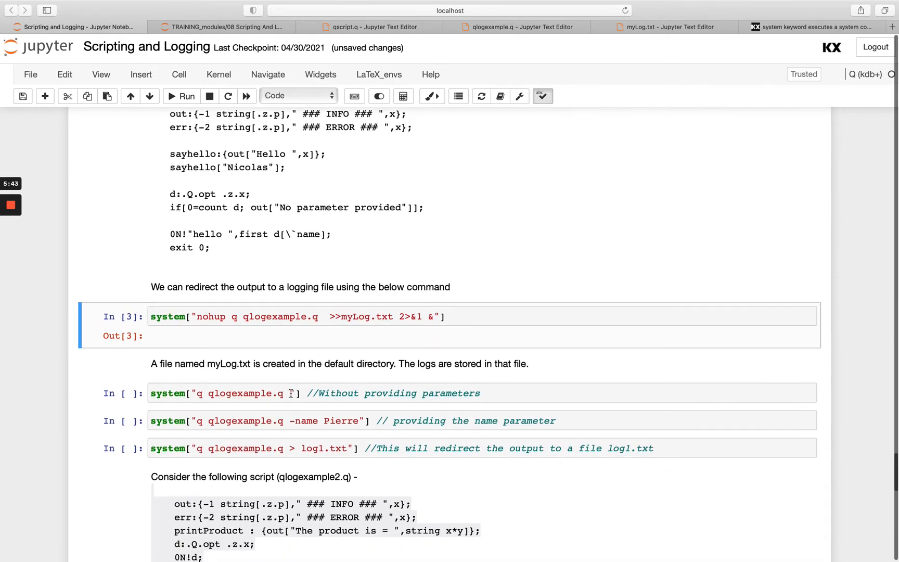
click(181, 96)
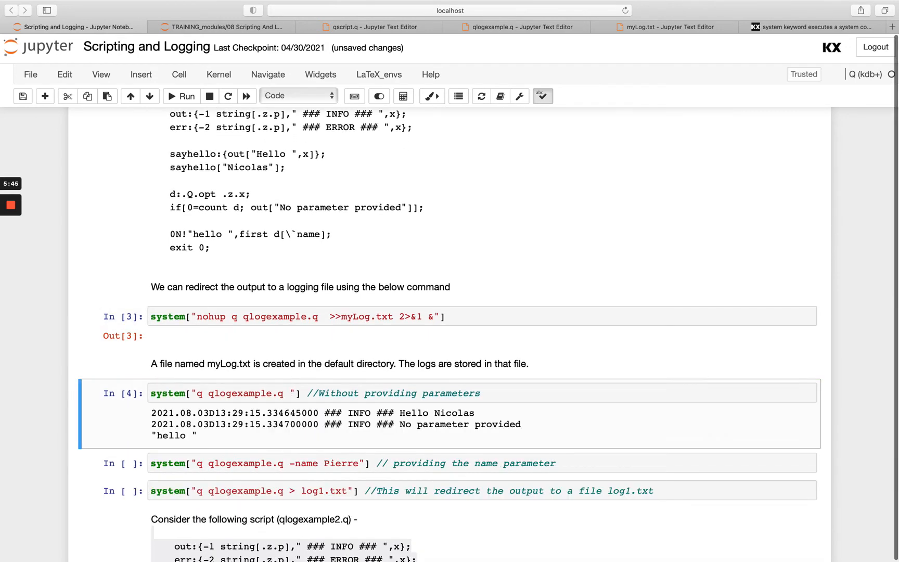
scroll(down, 3)
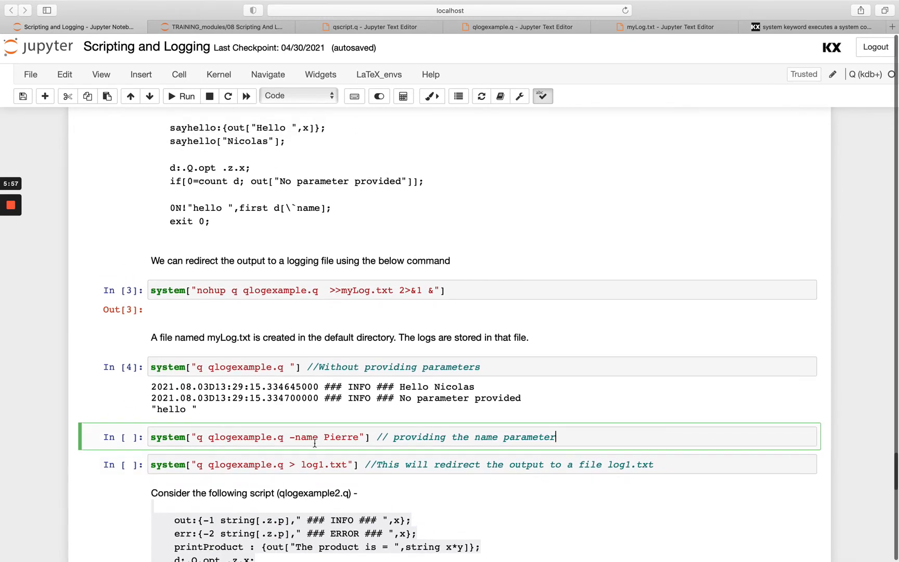
scroll(down, 3)
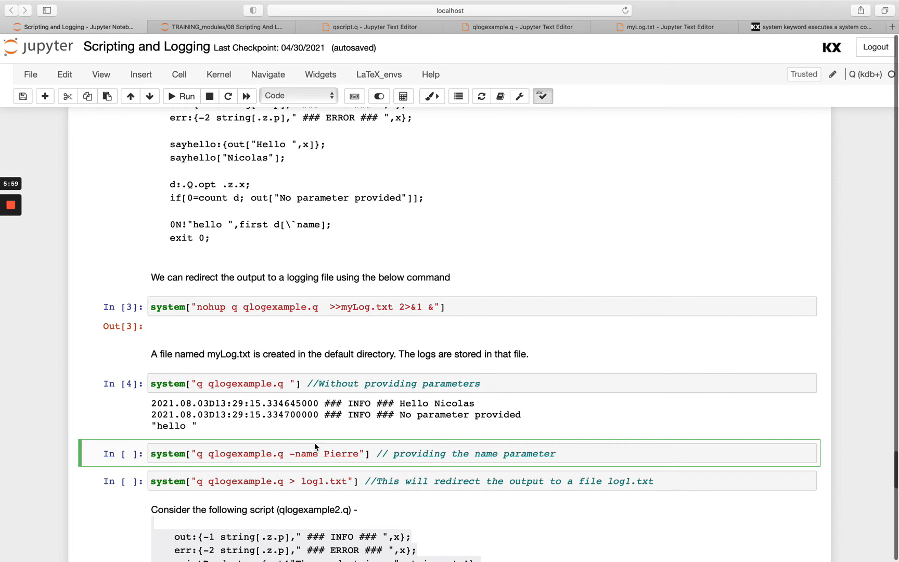
click(182, 95)
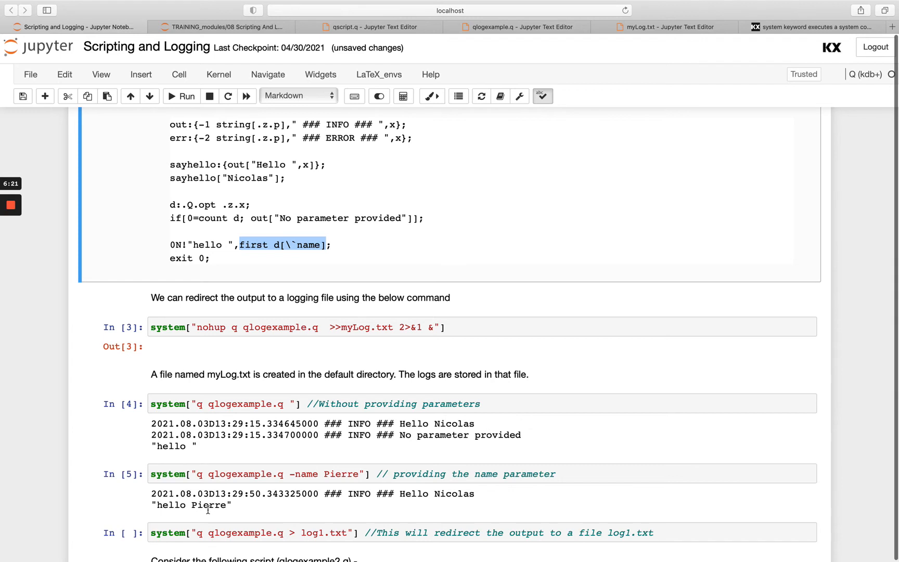
scroll(down, 3)
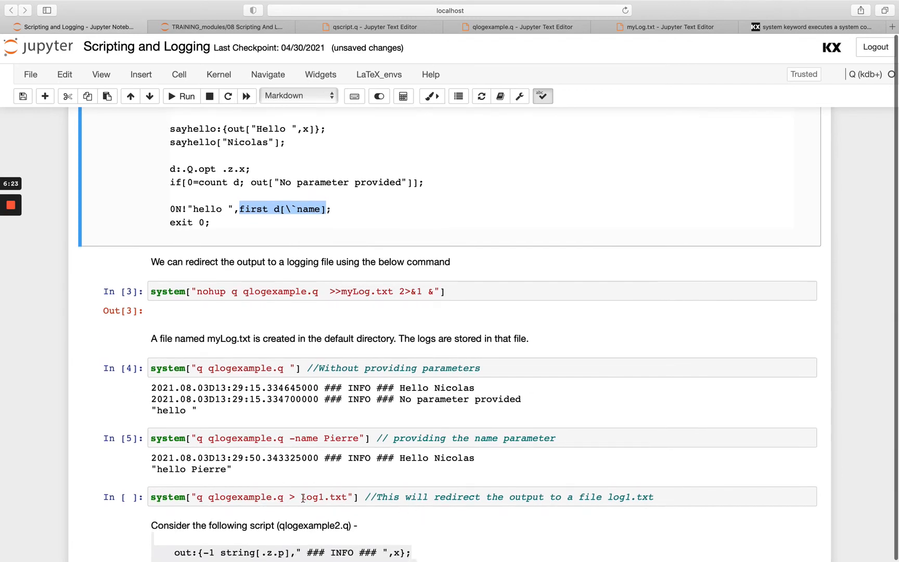
View the new log1.txt with its Hello Nicolas and No parameter provided lines, then return to the notebook
click(303, 496)
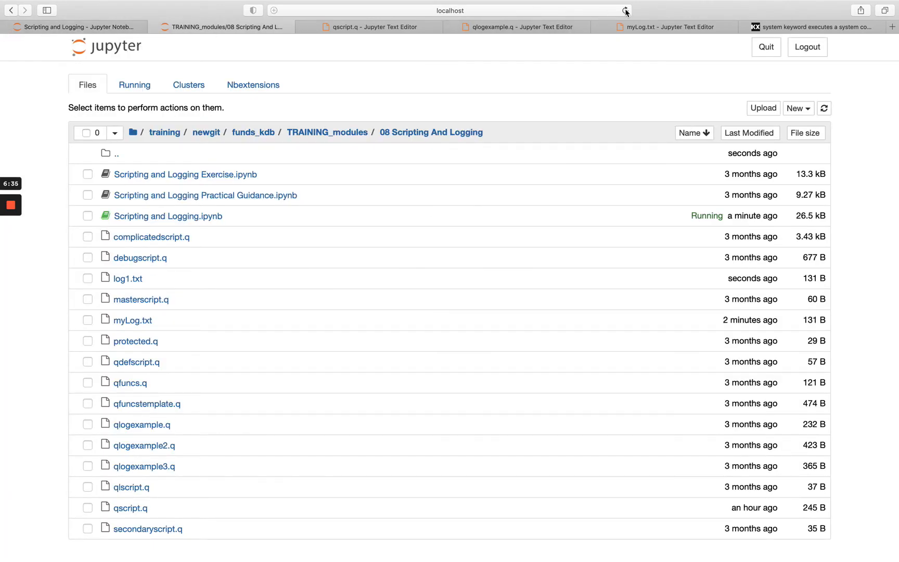
click(128, 278)
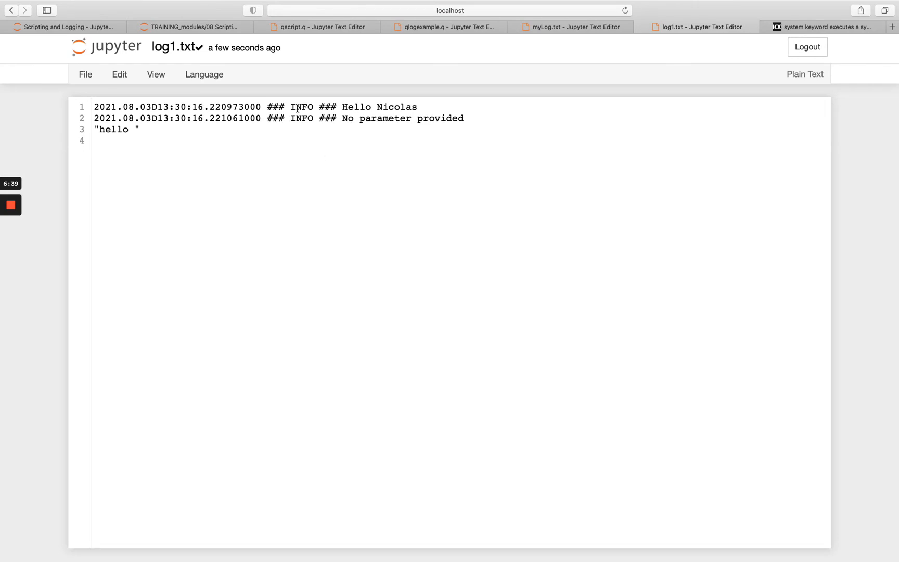
click(65, 27)
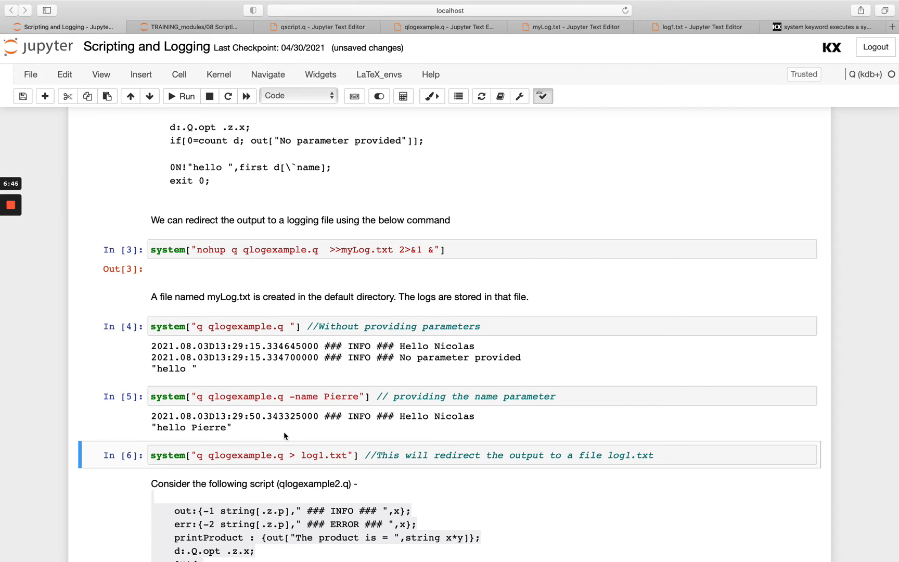
Review the qlogexample2.q multiplication section, then show the module folder's file list
scroll(up, 3)
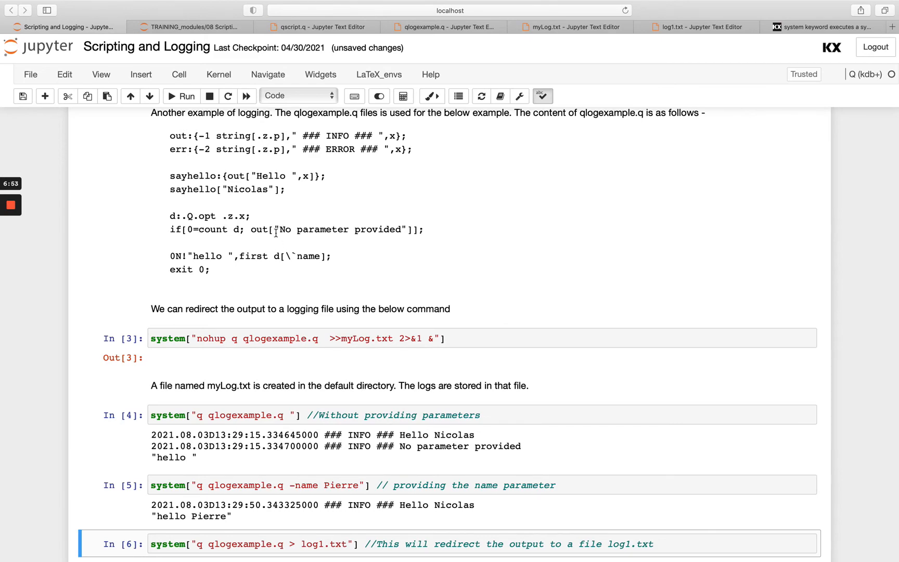
scroll(down, 3)
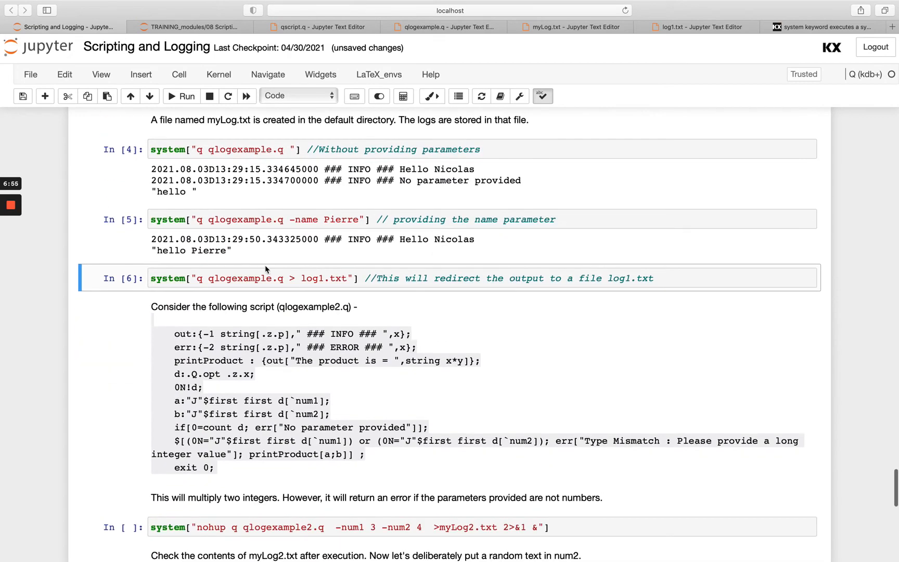
scroll(down, 3)
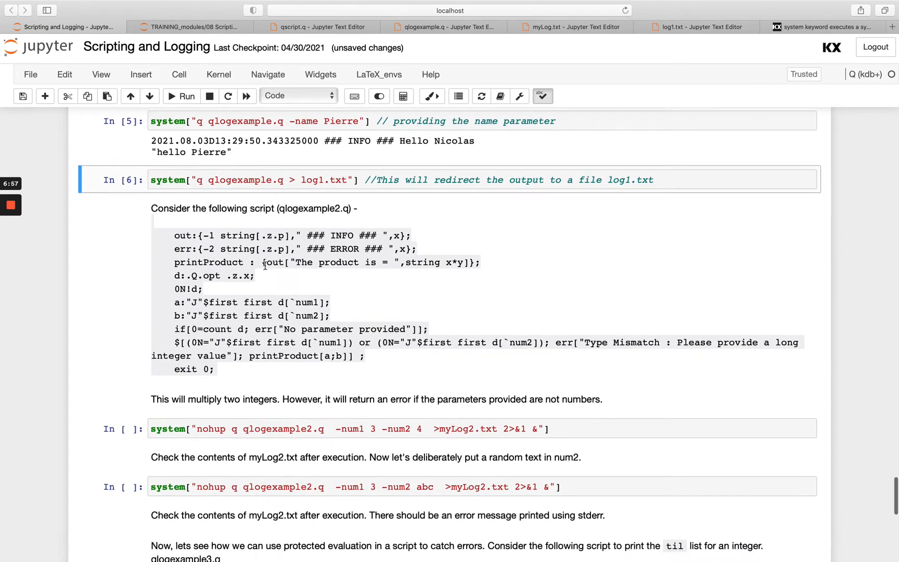
scroll(down, 3)
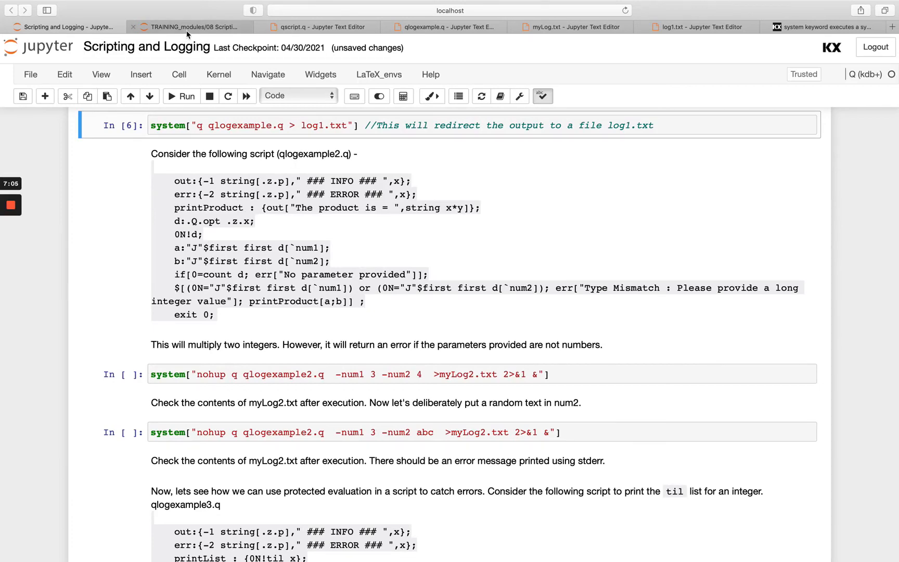
click(189, 26)
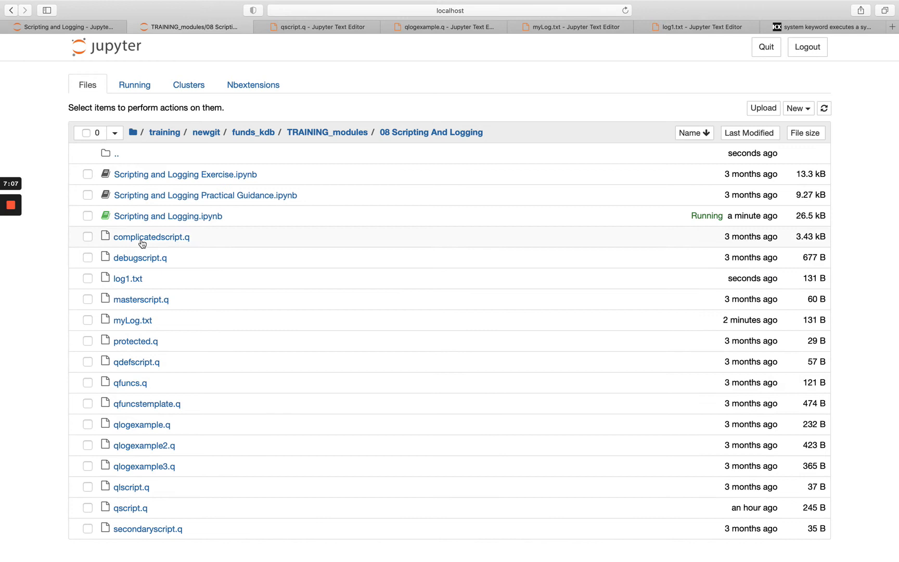
Read qlogexample2.q's type-mismatch check and product output in the editor, then go back to the notebook
click(144, 445)
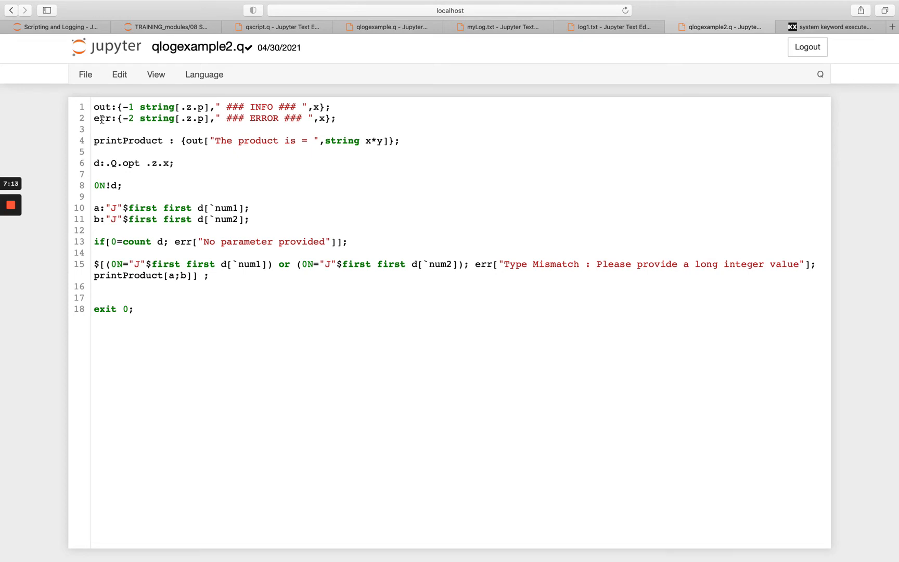
mouse_move(128, 148)
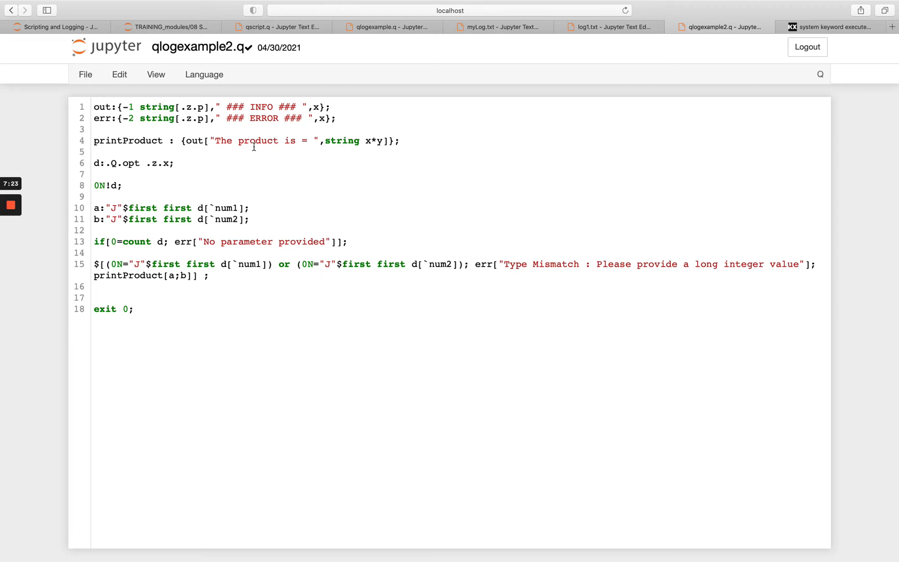
mouse_move(174, 162)
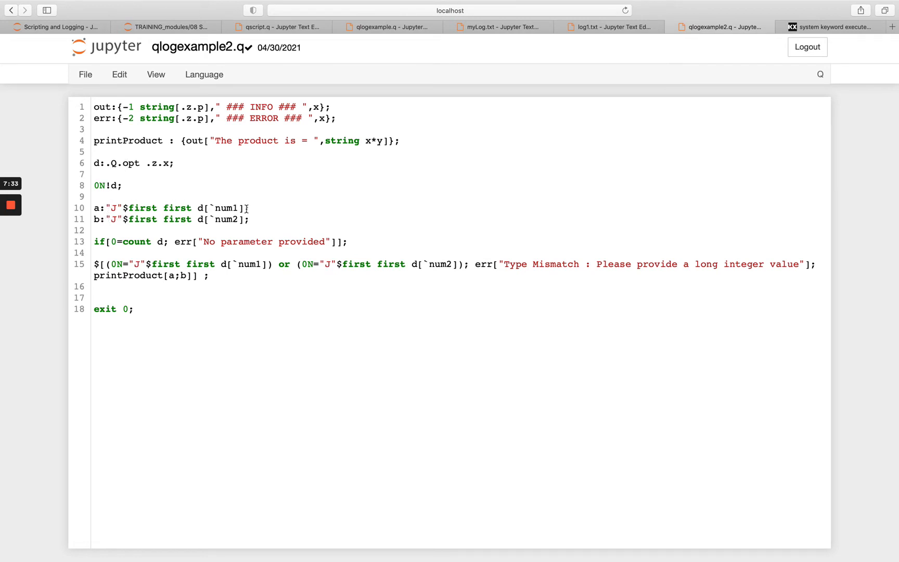
mouse_move(295, 171)
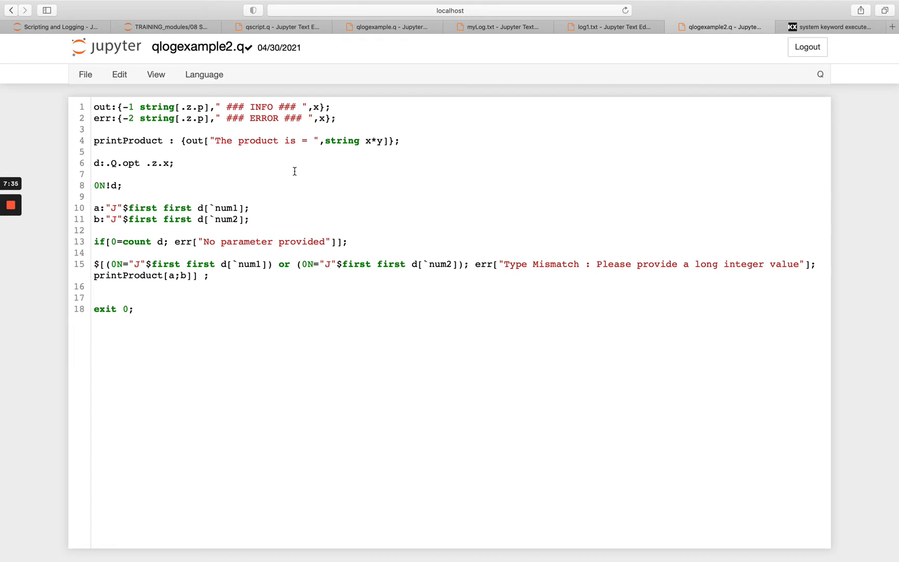
mouse_move(122, 207)
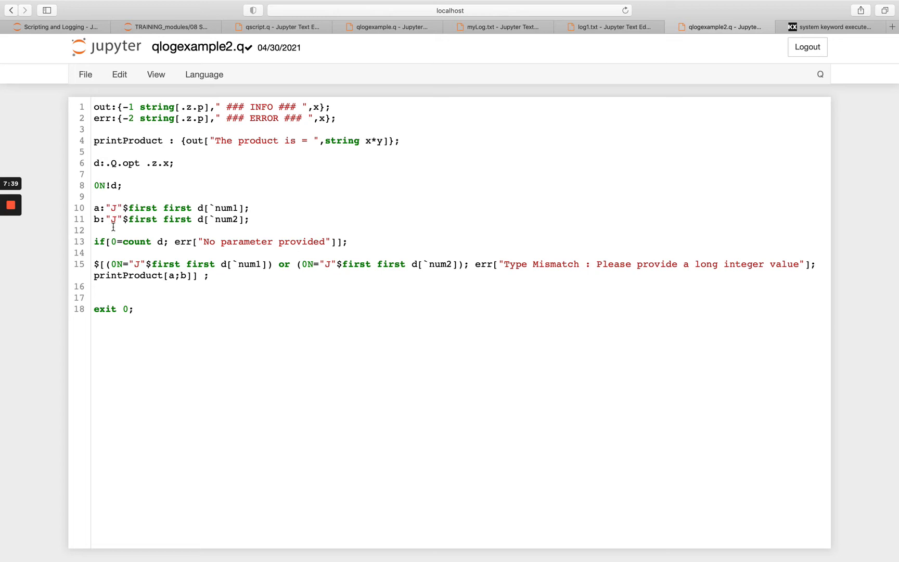
mouse_move(229, 236)
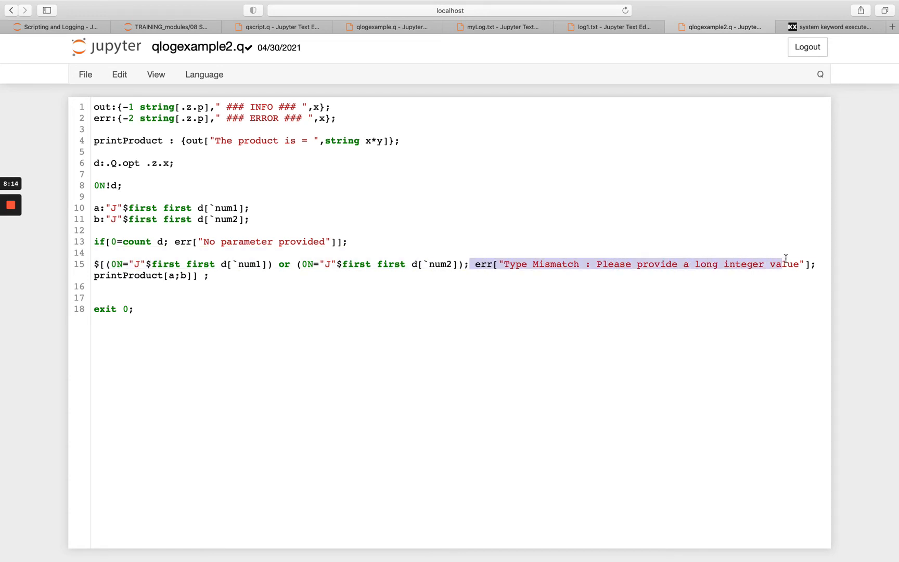
click(763, 264)
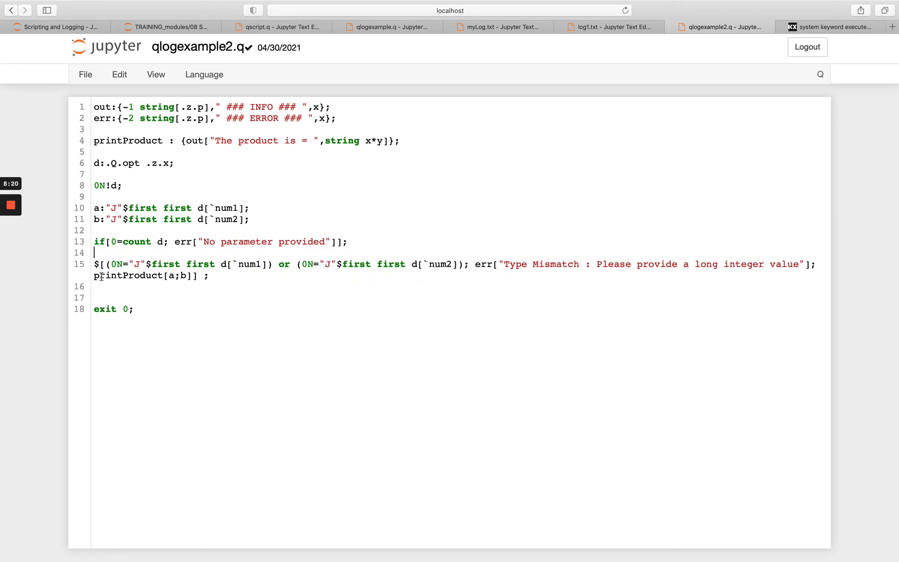
mouse_move(378, 138)
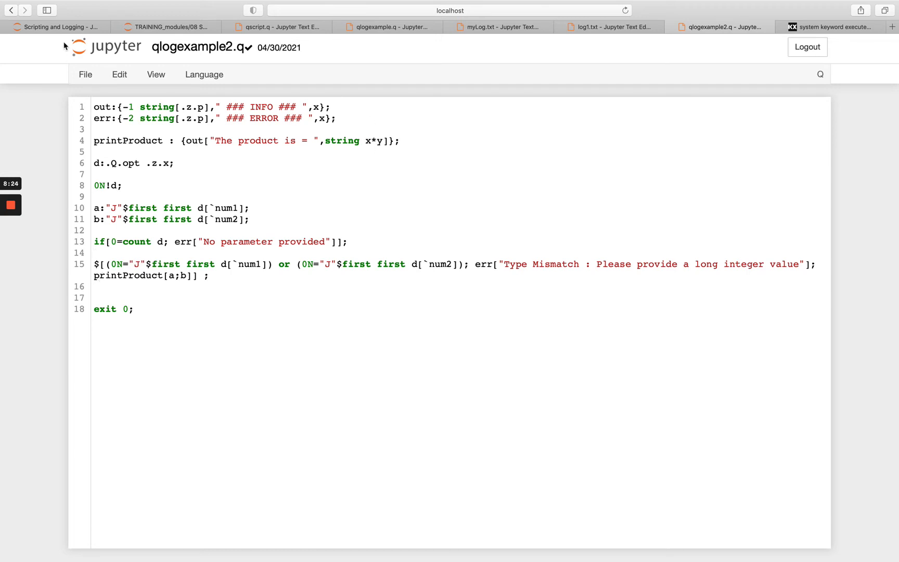
click(58, 26)
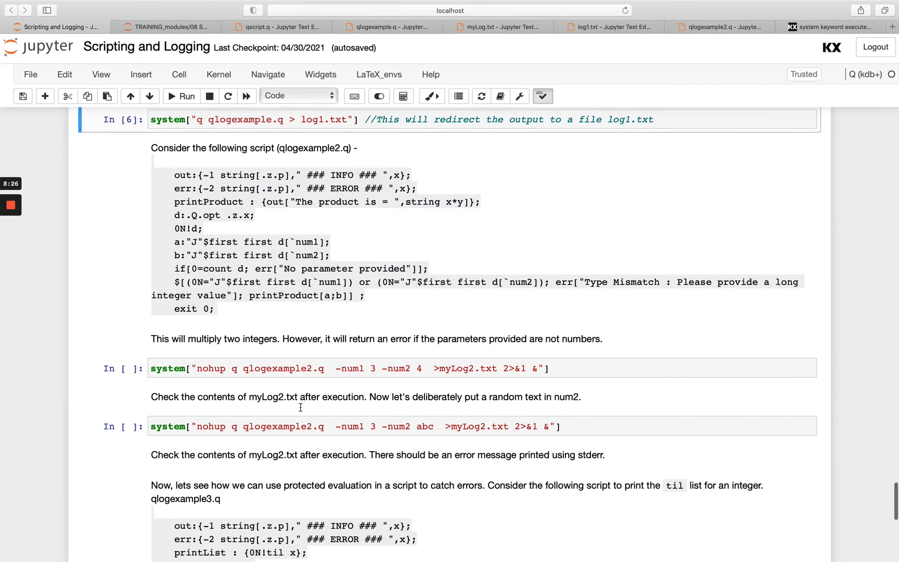
mouse_move(283, 356)
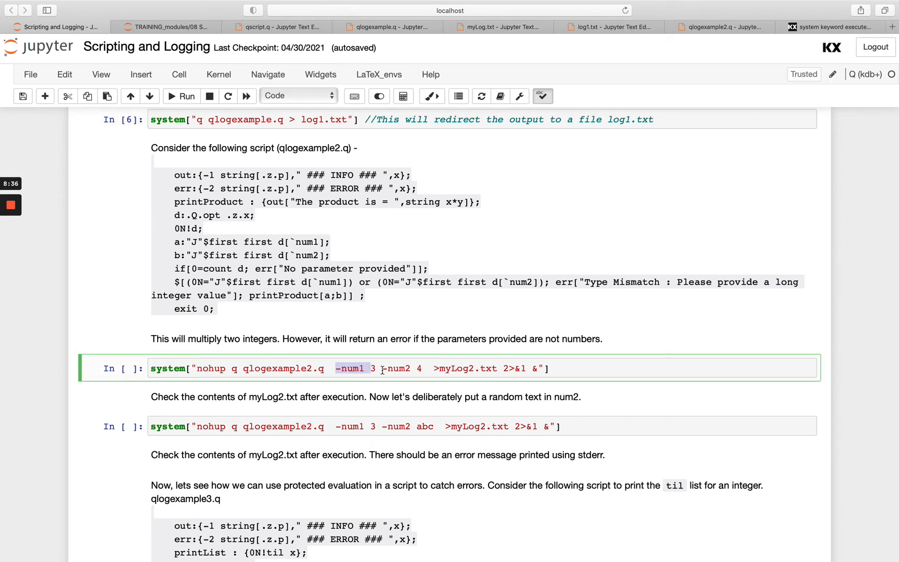
Run the nohup qlogexample2.q cell with num1 3 and num2 4, creating myLog2.txt
double_click(396, 369)
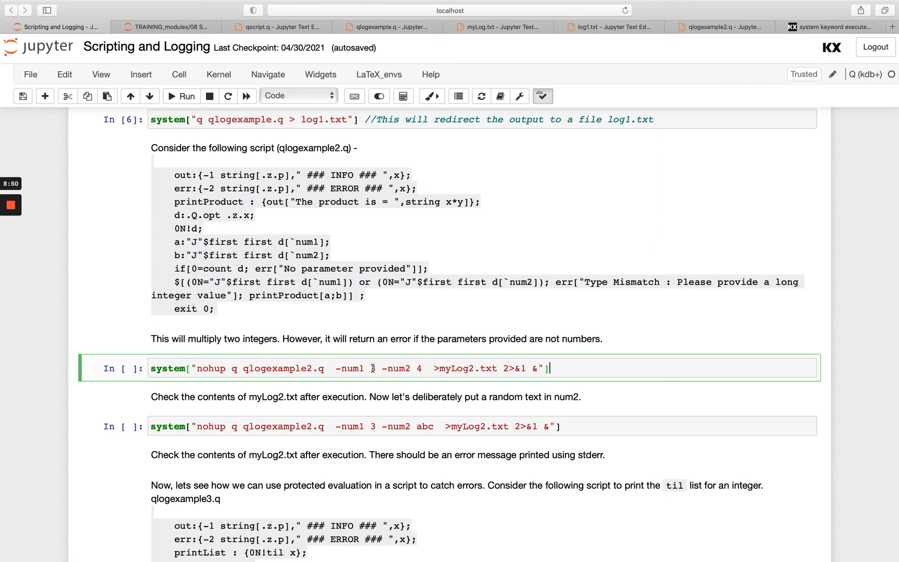
text(3)
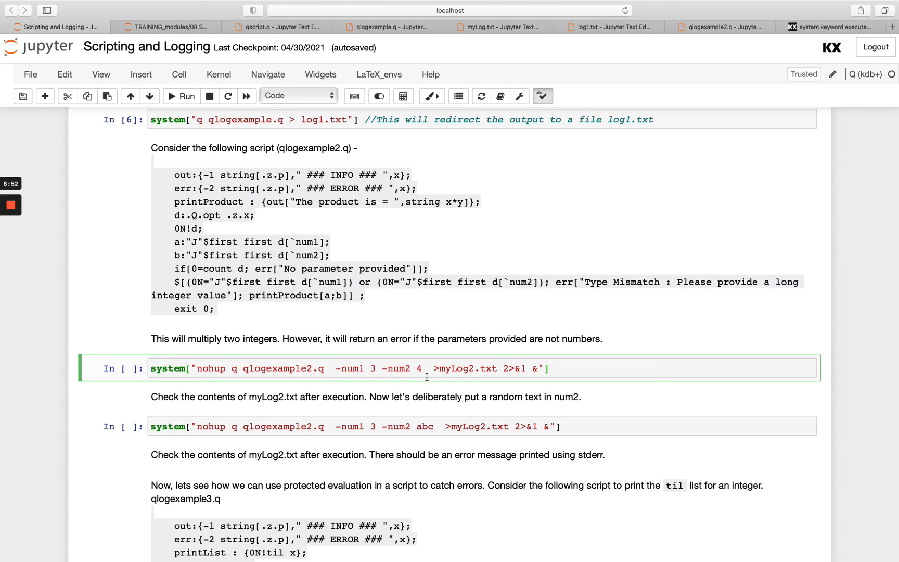
mouse_move(589, 366)
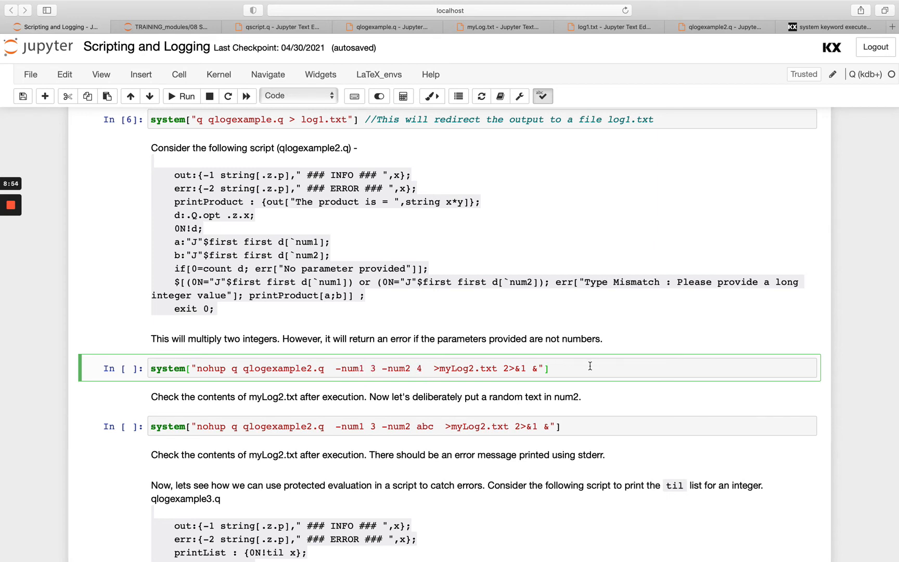
click(181, 96)
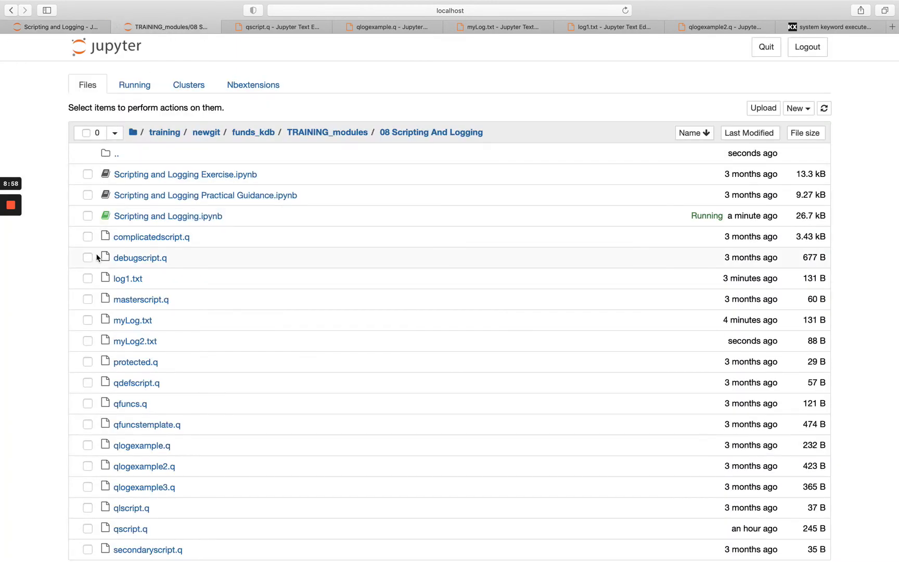
Confirm myLog2.txt logs the num1/num2 parameters and 'The product is = 12', comparing with qlogexample2.q
click(134, 341)
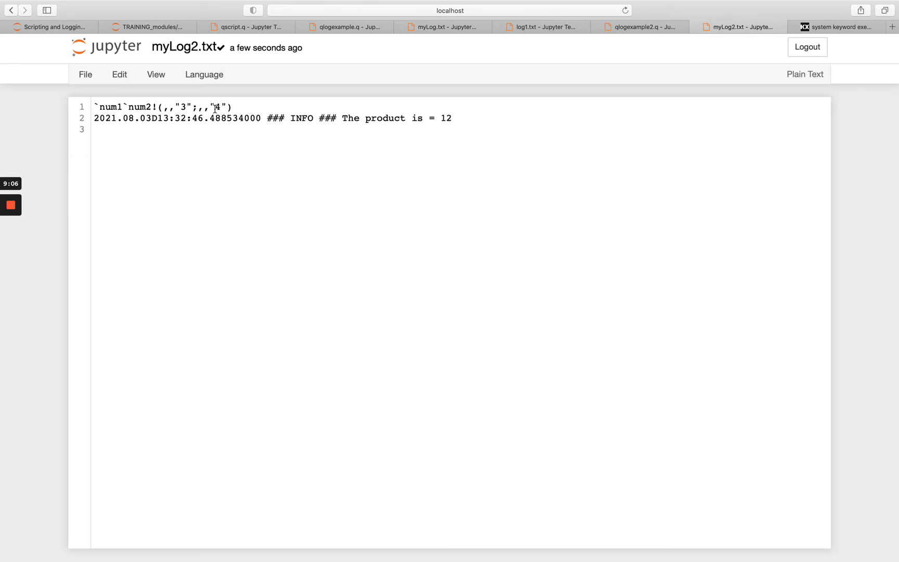
click(639, 26)
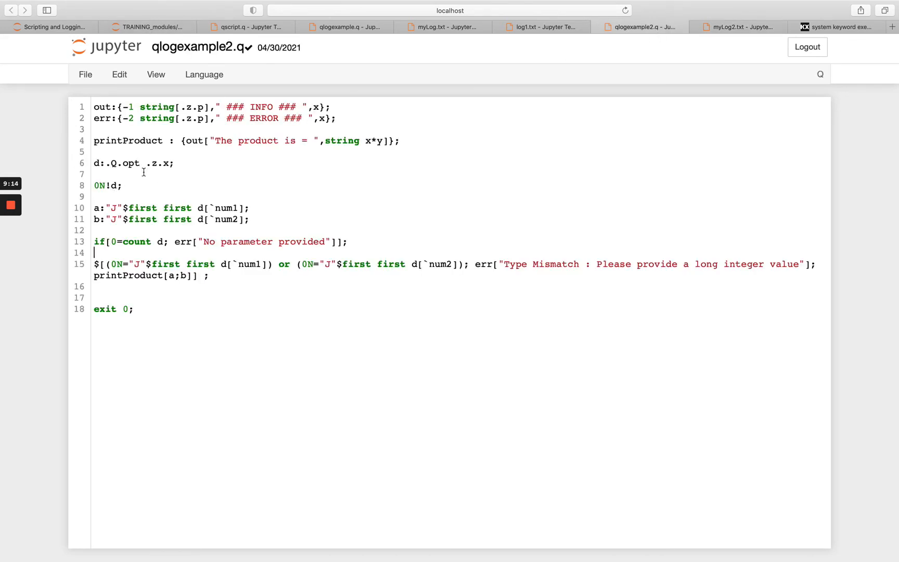
click(147, 26)
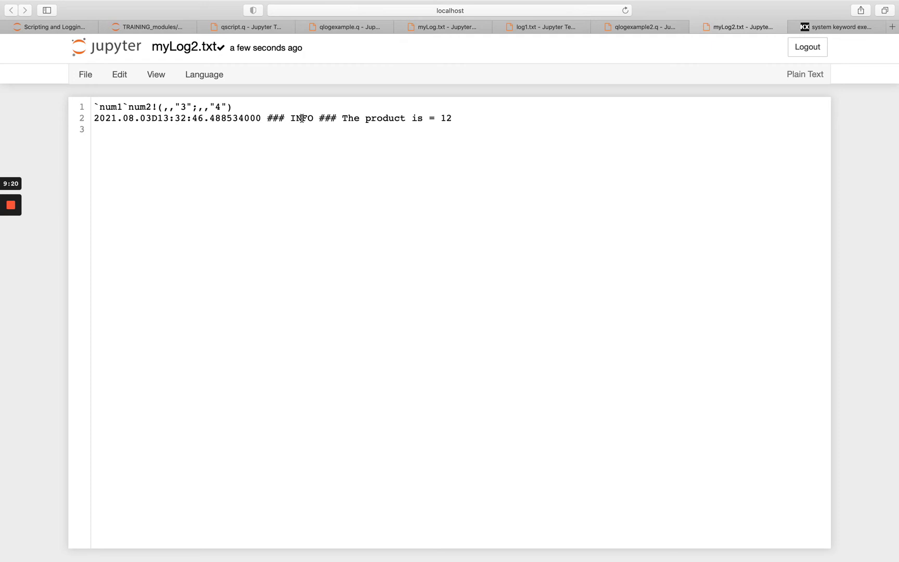
mouse_move(631, 32)
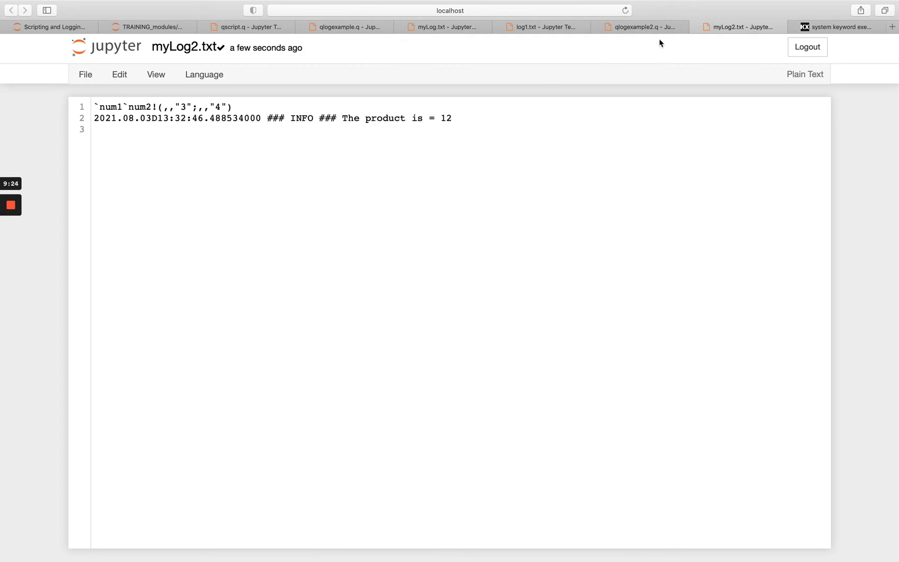
click(638, 26)
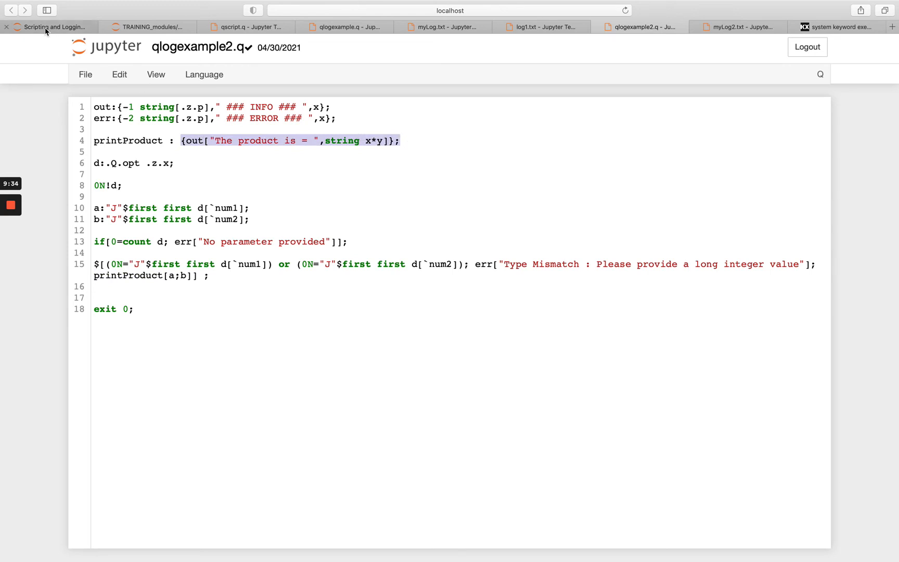
Run the qlogexample2.q cell with num2 abc and reopen myLog2.txt for the result
click(52, 26)
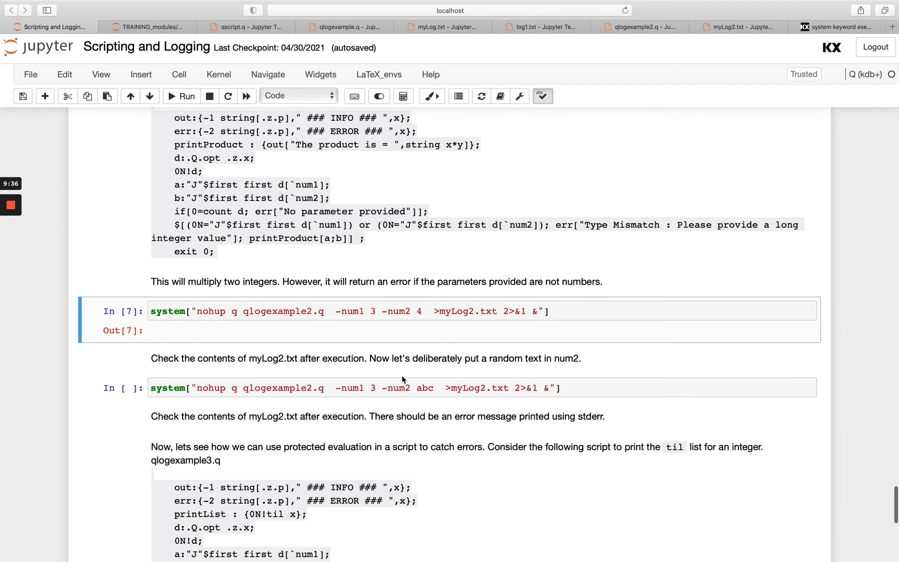
click(374, 387)
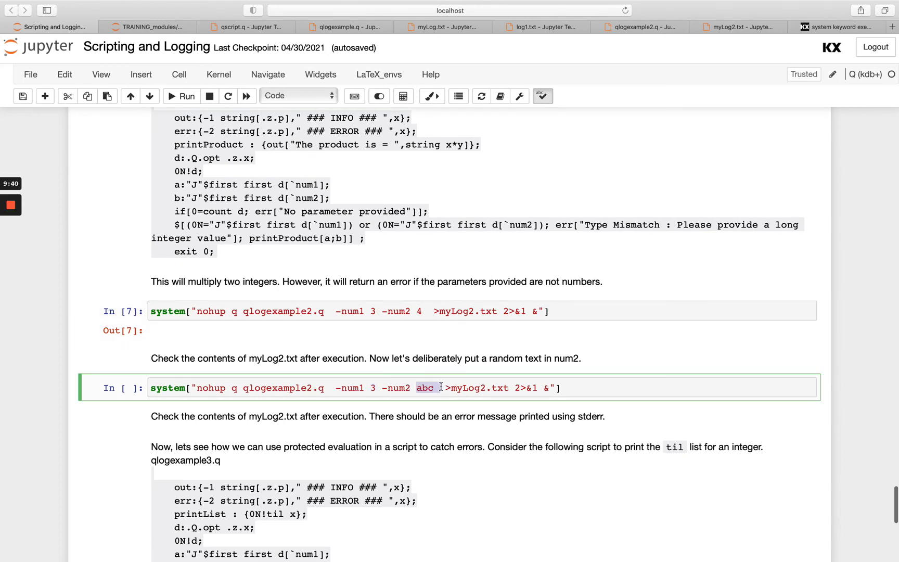
click(181, 96)
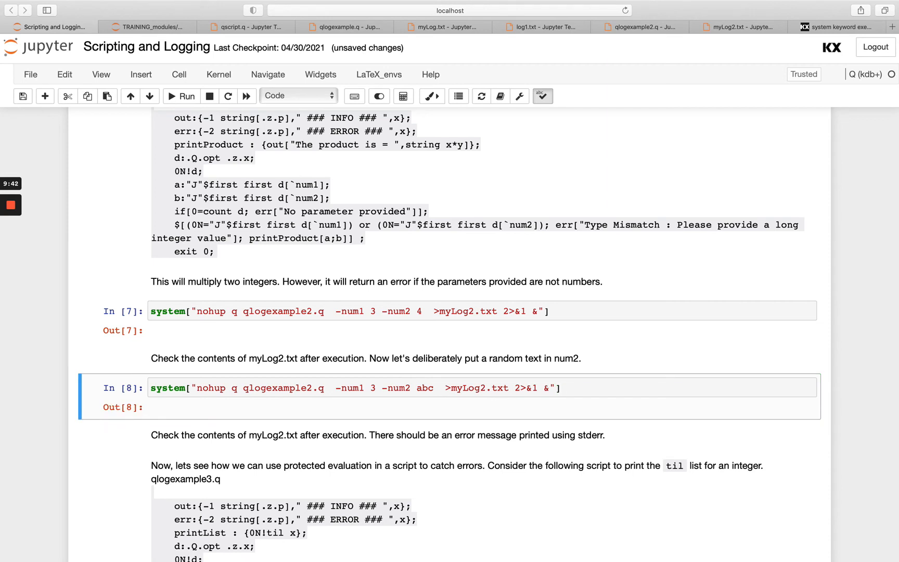
click(740, 26)
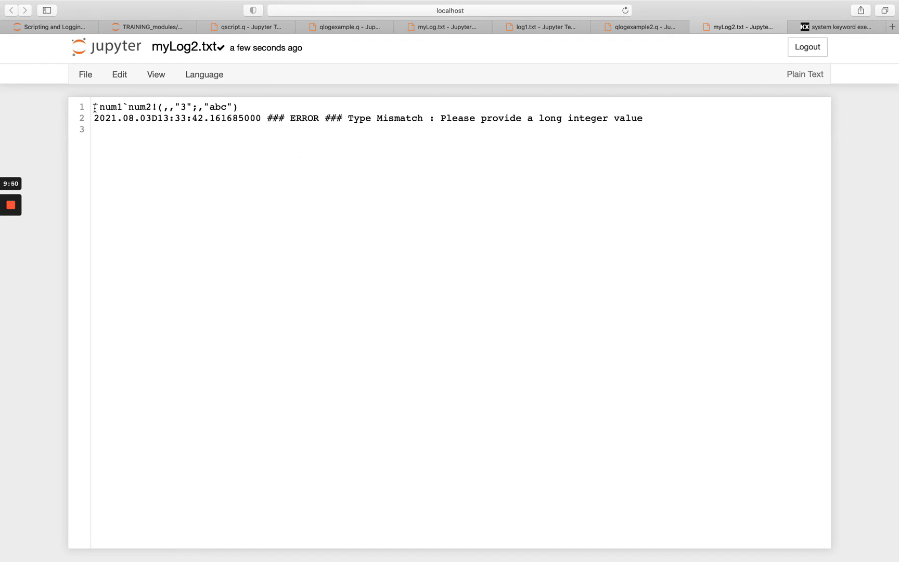
Compare the logged abc parameters in myLog2.txt against the script's Type Mismatch check, then return to the notebook
triple_click(167, 106)
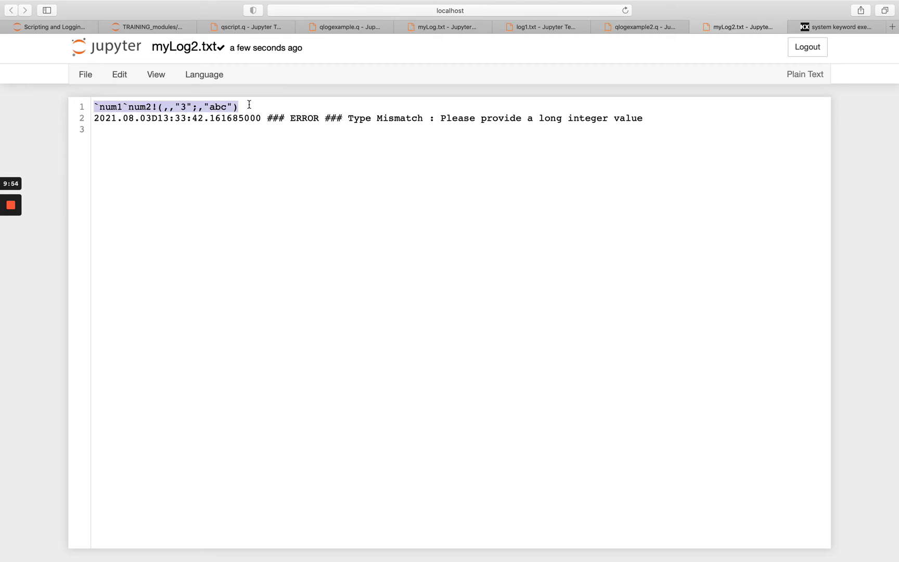
mouse_move(295, 119)
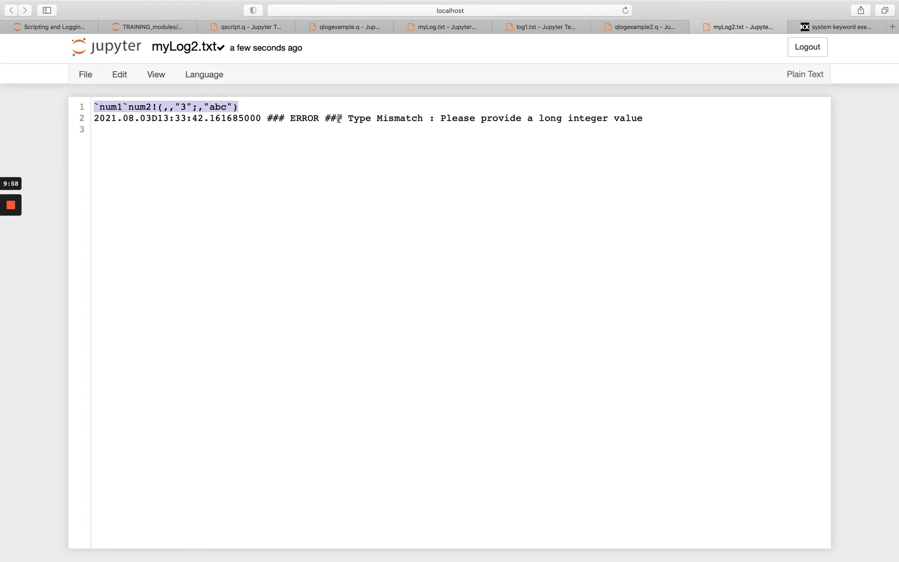
mouse_move(605, 77)
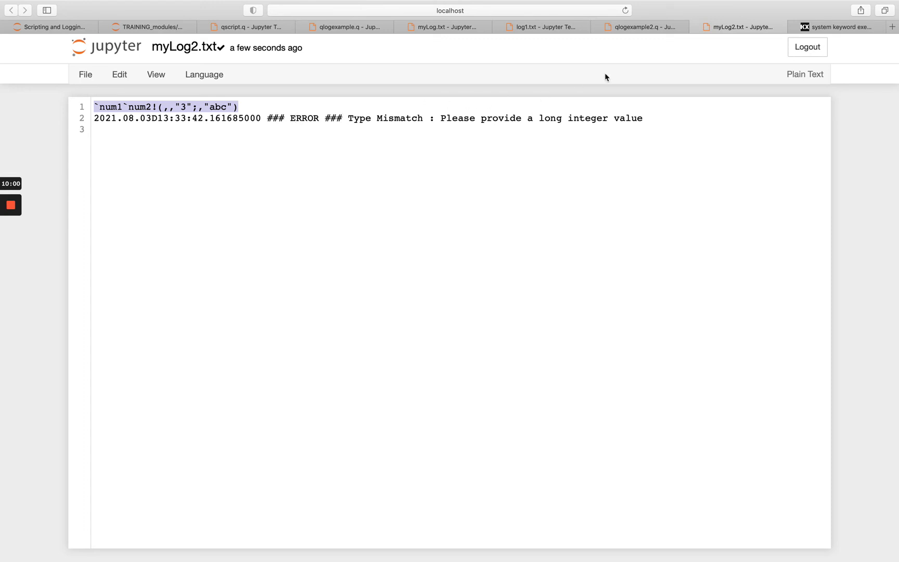
click(638, 26)
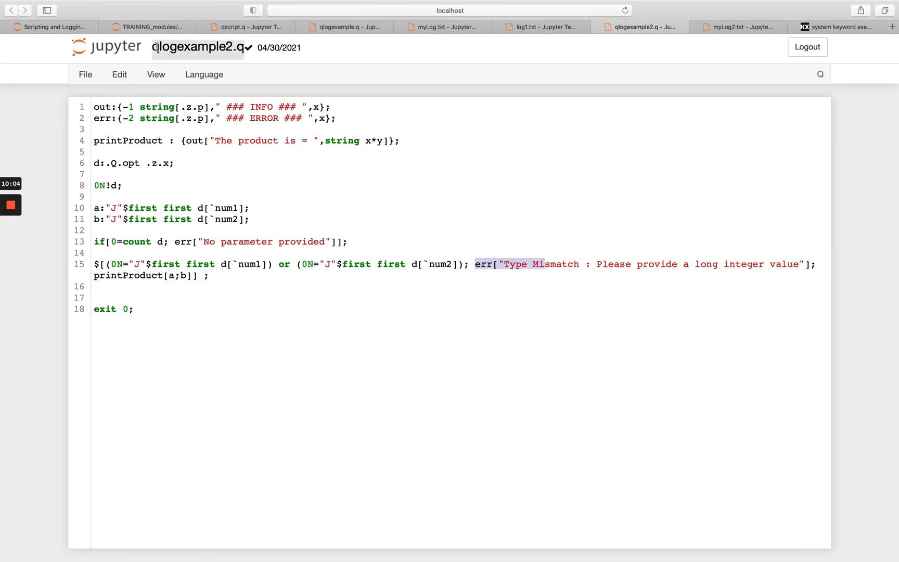
click(49, 26)
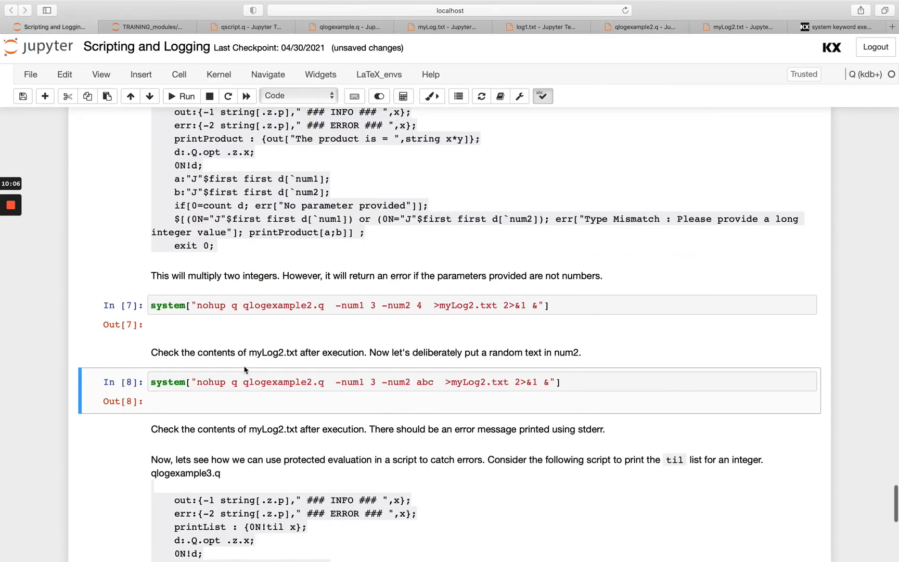
Scroll the notebook to the qlogexample3.q protected-evaluation section with its myLog3.txt cell
scroll(down, 3)
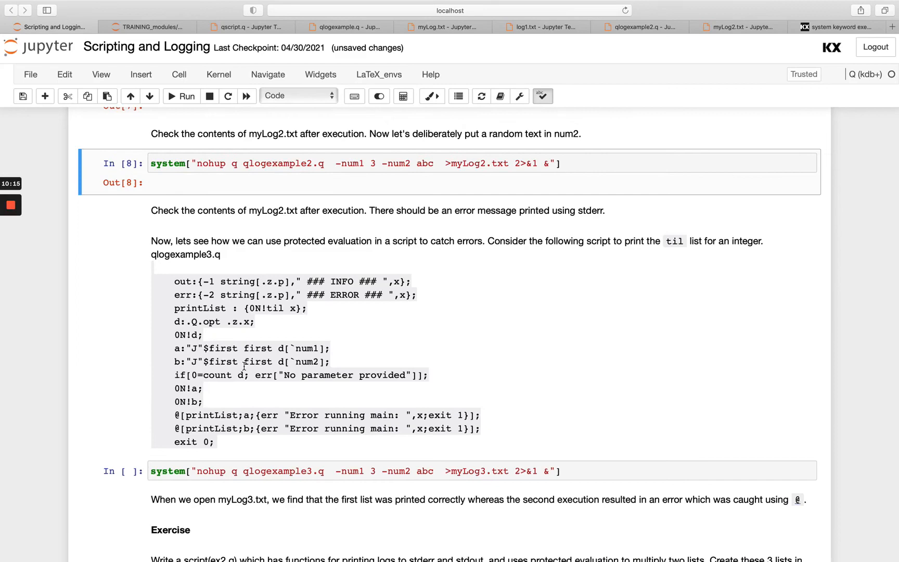
scroll(down, 3)
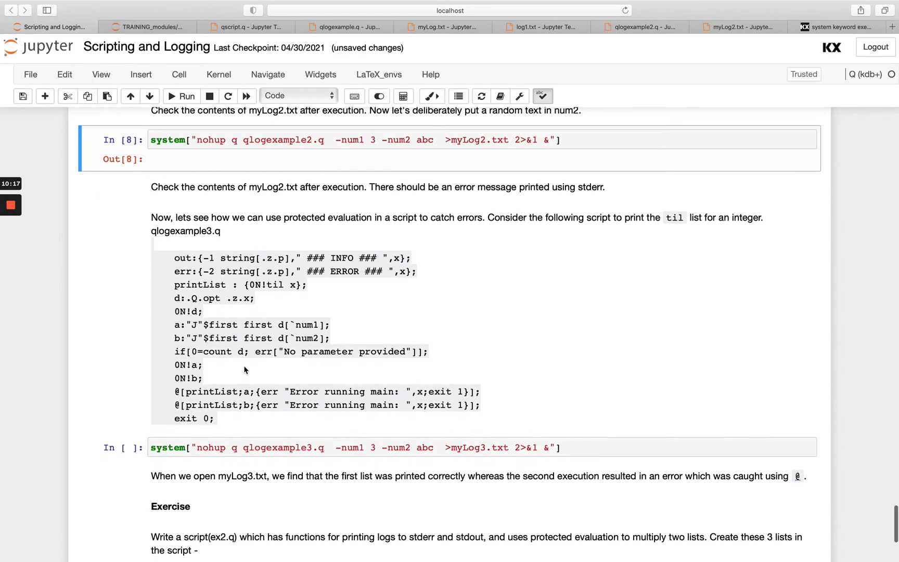
scroll(up, 3)
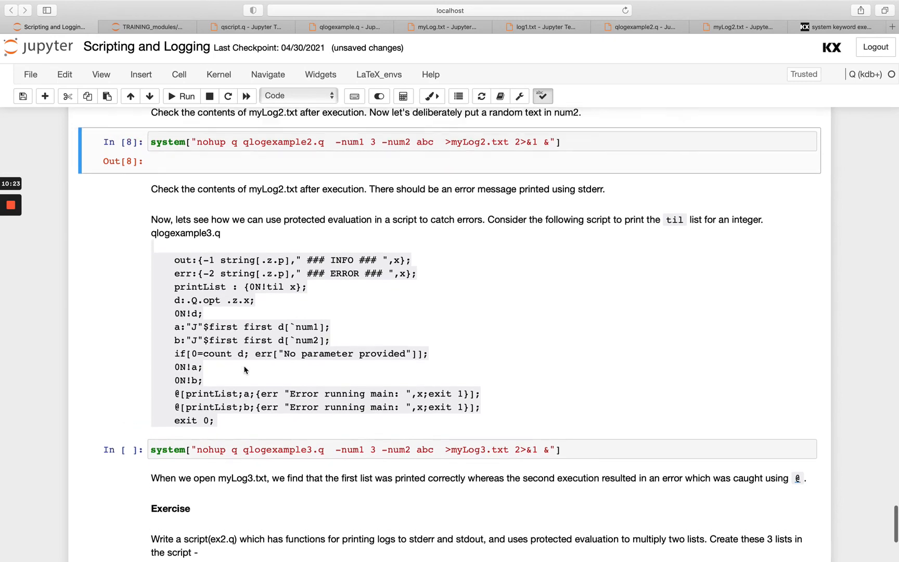
scroll(up, 3)
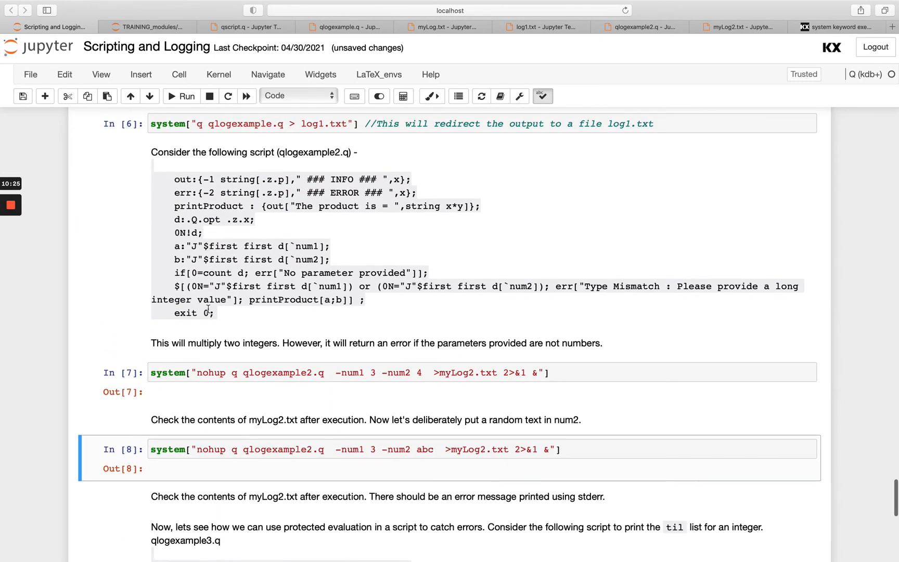
scroll(down, 3)
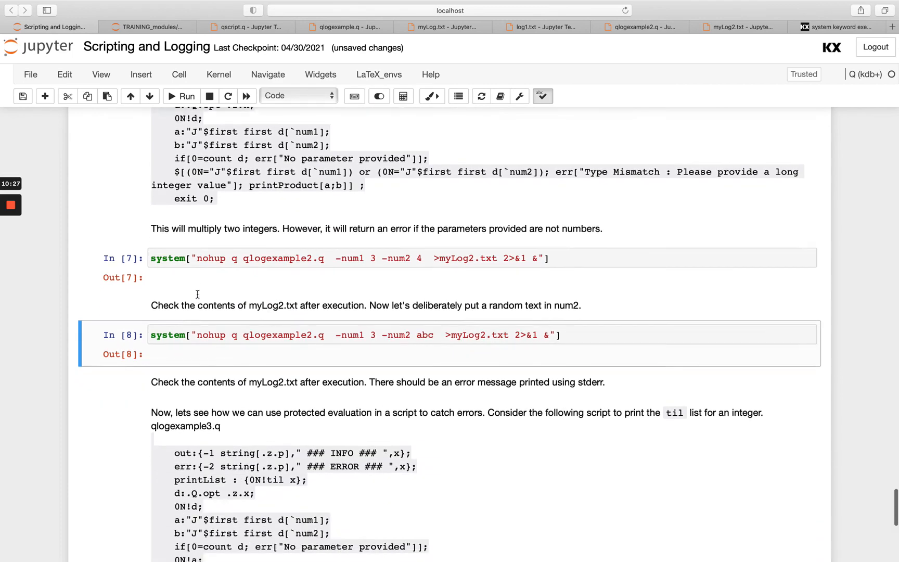
scroll(down, 3)
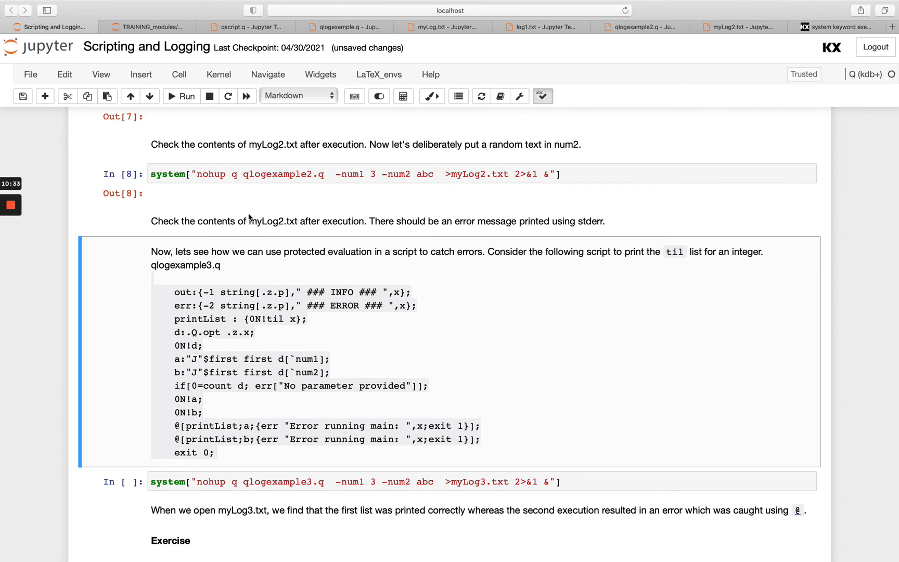
mouse_move(358, 277)
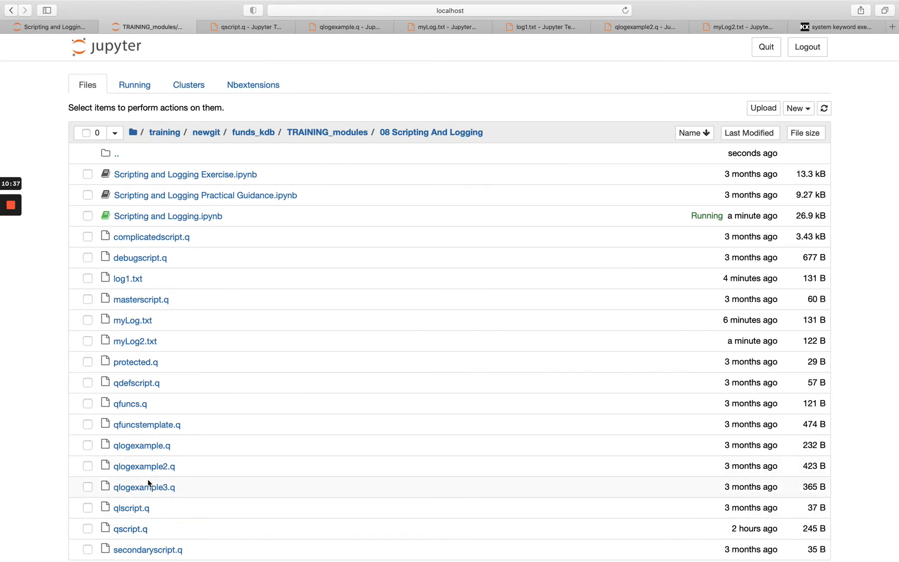
Review qlogexample3.q against qlogexample2.q, then run its myLog3.txt system cell with num2 abc
click(144, 488)
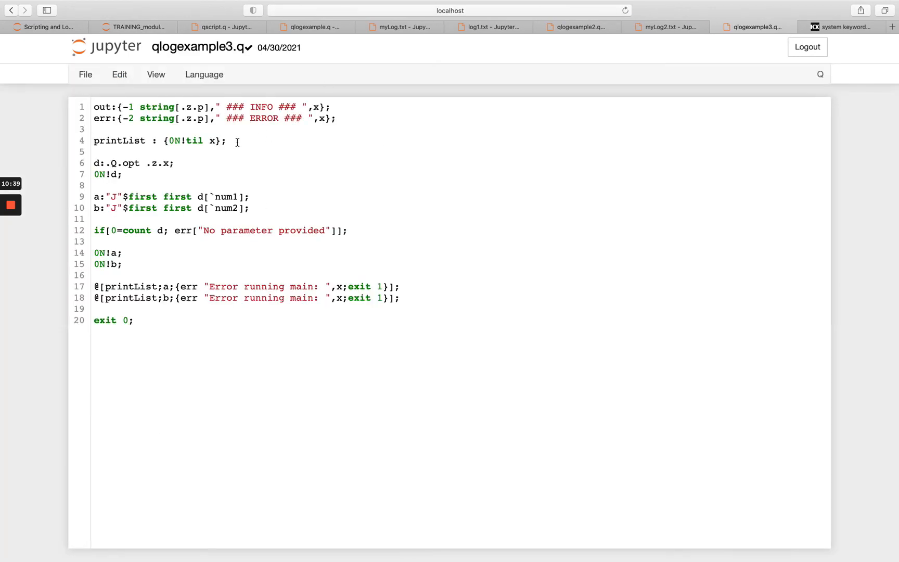
mouse_move(629, 60)
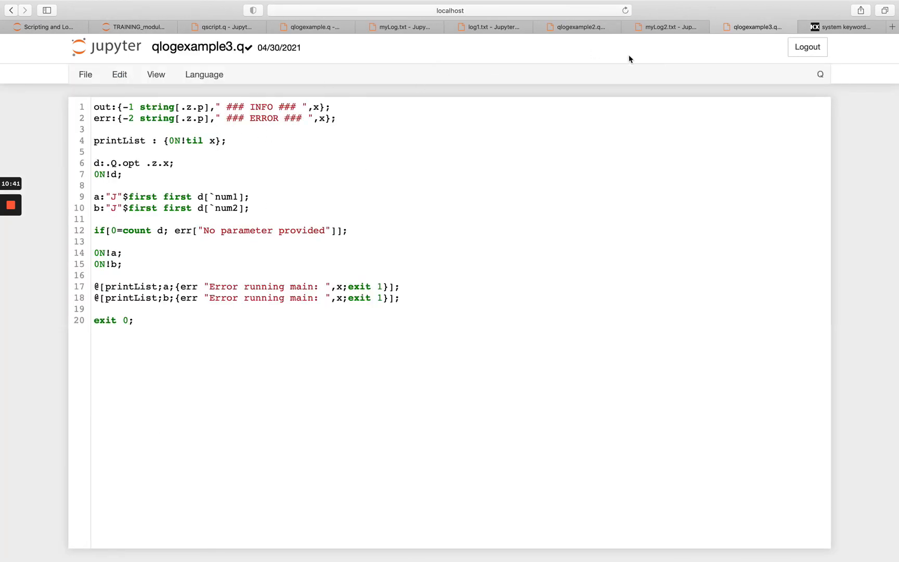
click(576, 26)
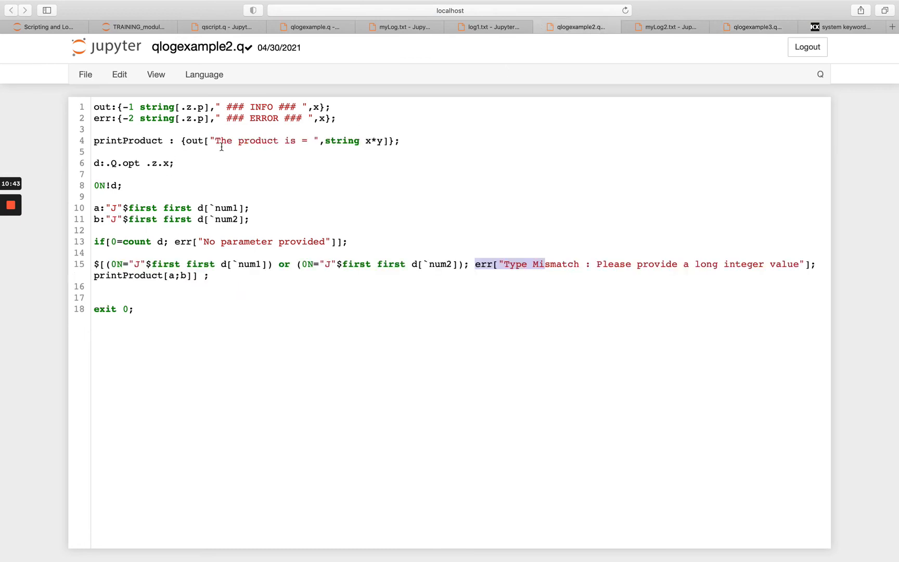
click(755, 26)
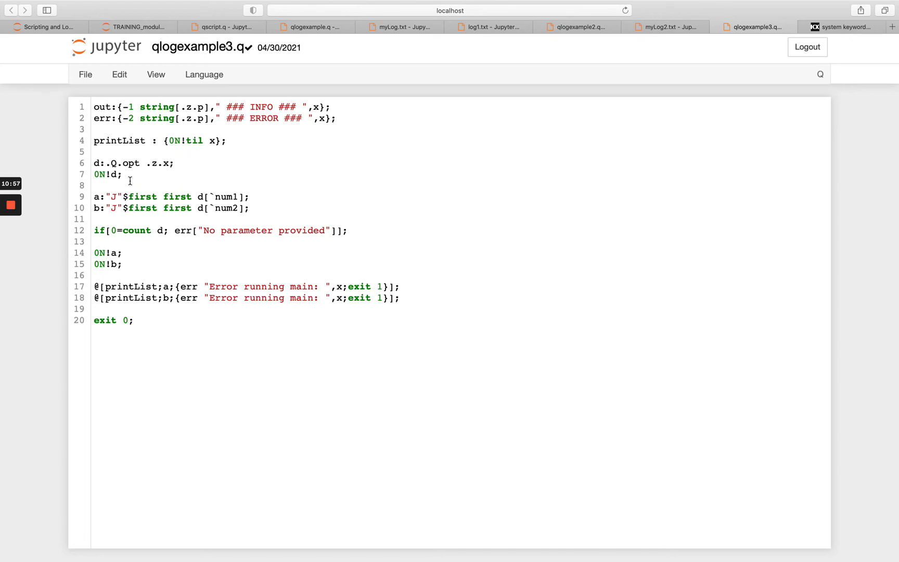
mouse_move(228, 216)
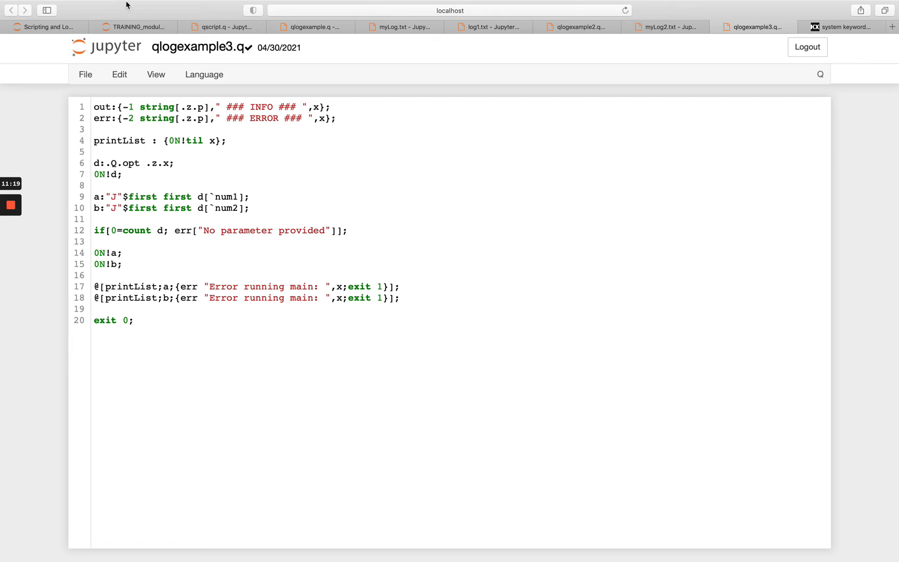
click(48, 26)
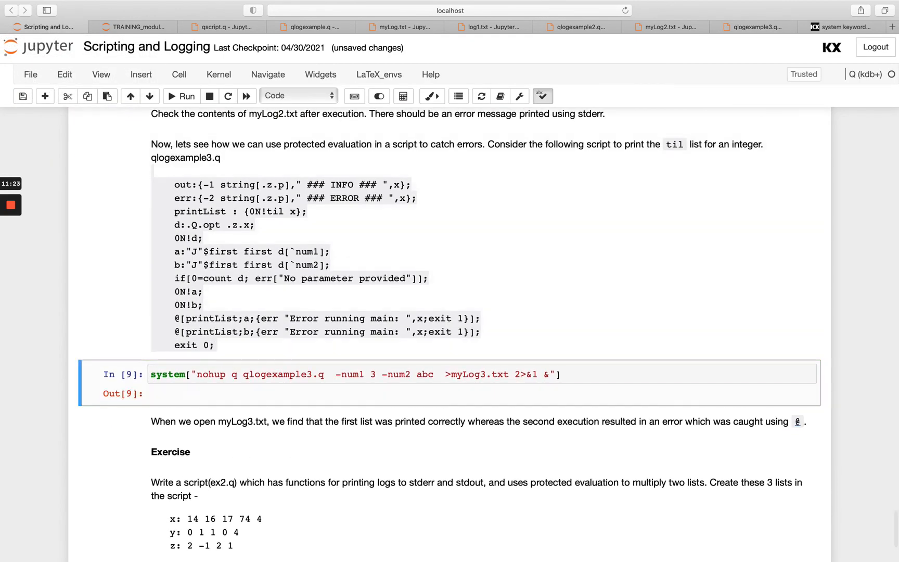
mouse_move(755, 26)
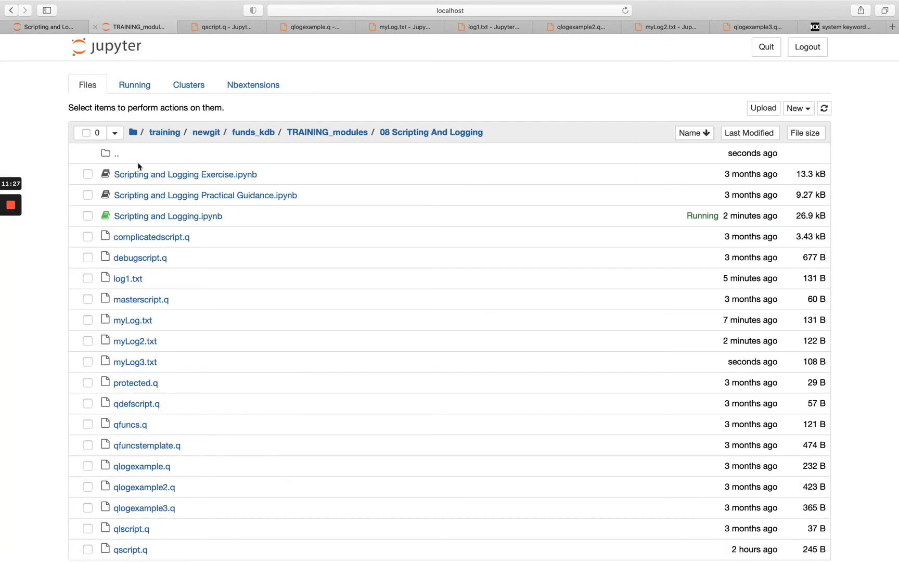
Check myLog3.txt shows the printed list 0 1 2 and the caught 'domain' error, comparing with qlogexample3.q
click(135, 362)
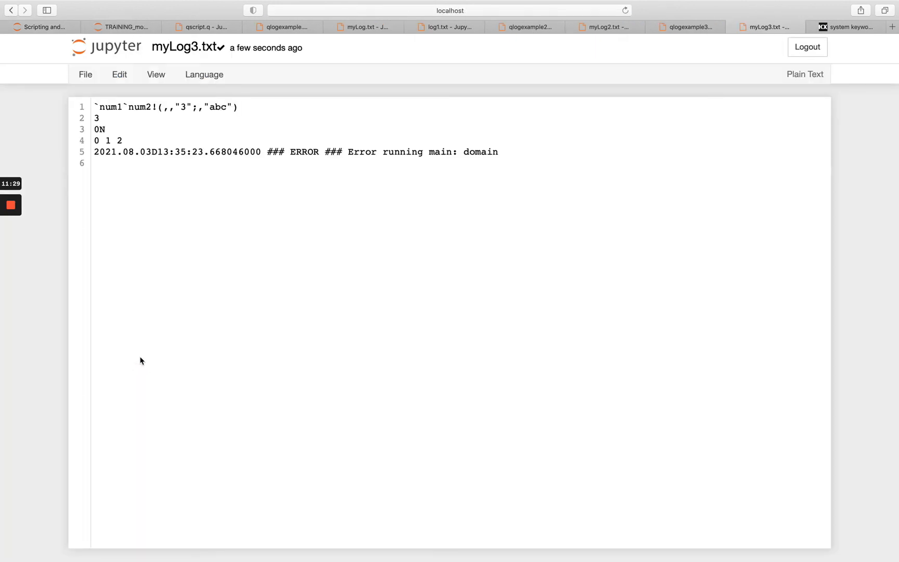
mouse_move(684, 29)
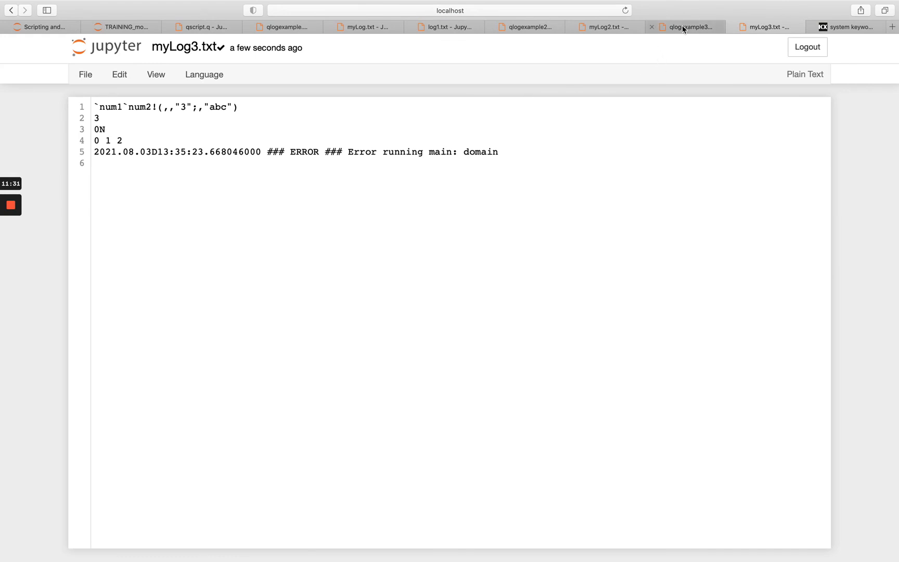
click(684, 26)
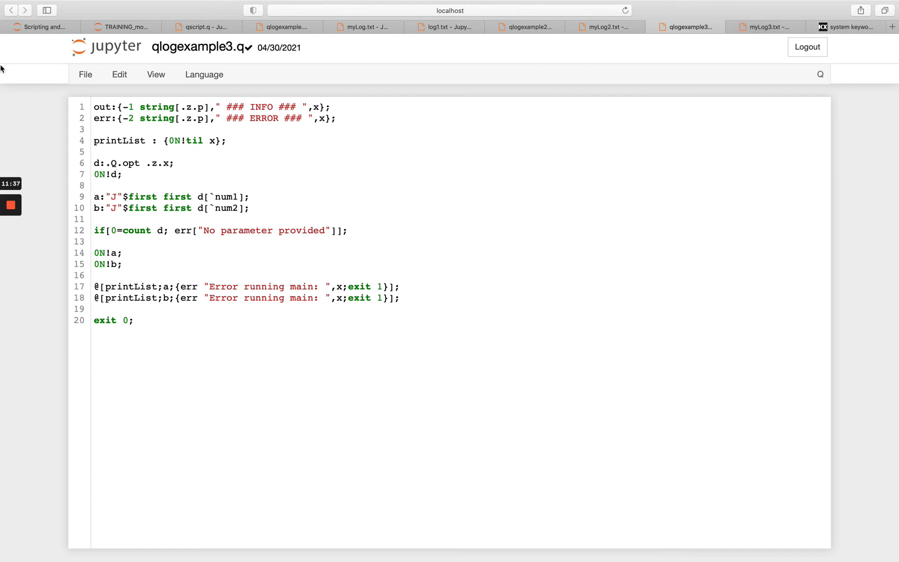
click(37, 26)
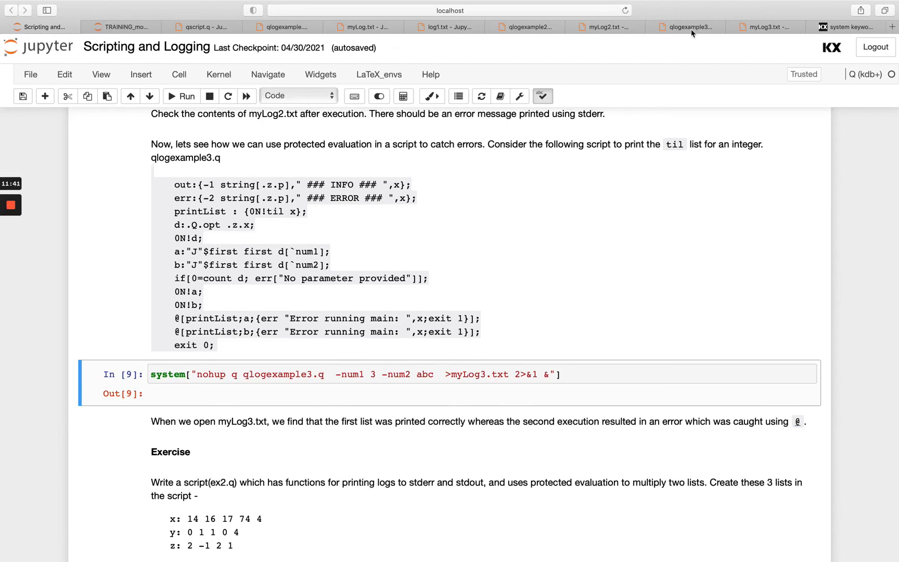
click(766, 26)
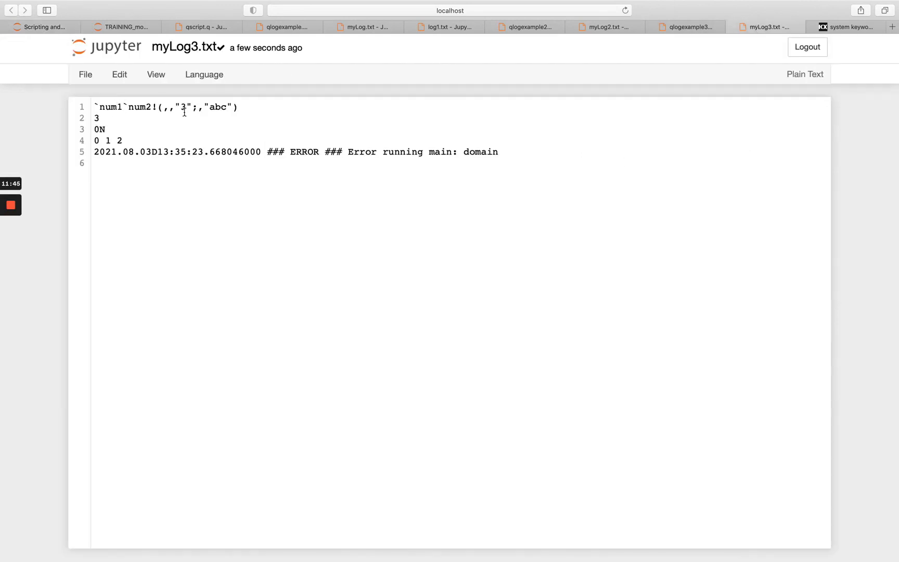
mouse_move(698, 39)
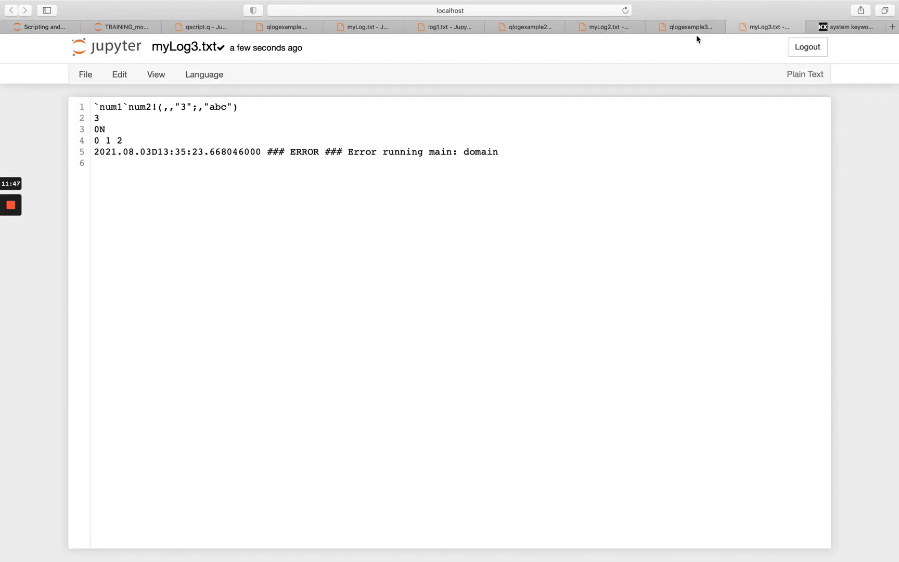
click(685, 26)
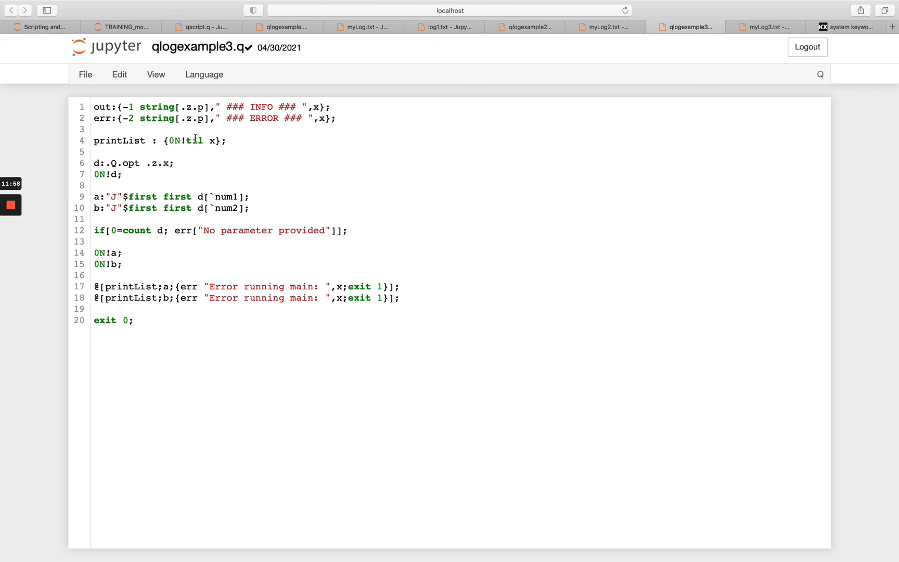
mouse_move(767, 26)
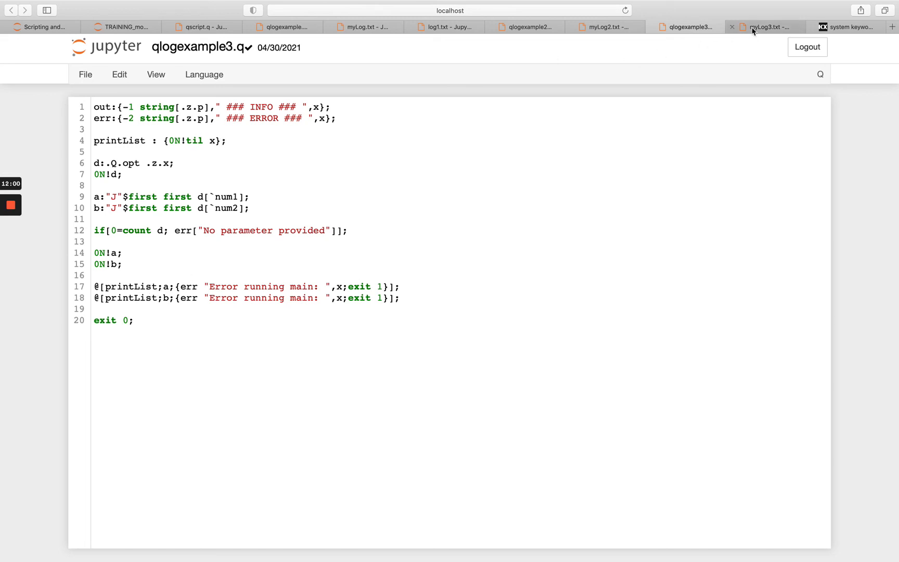
click(765, 26)
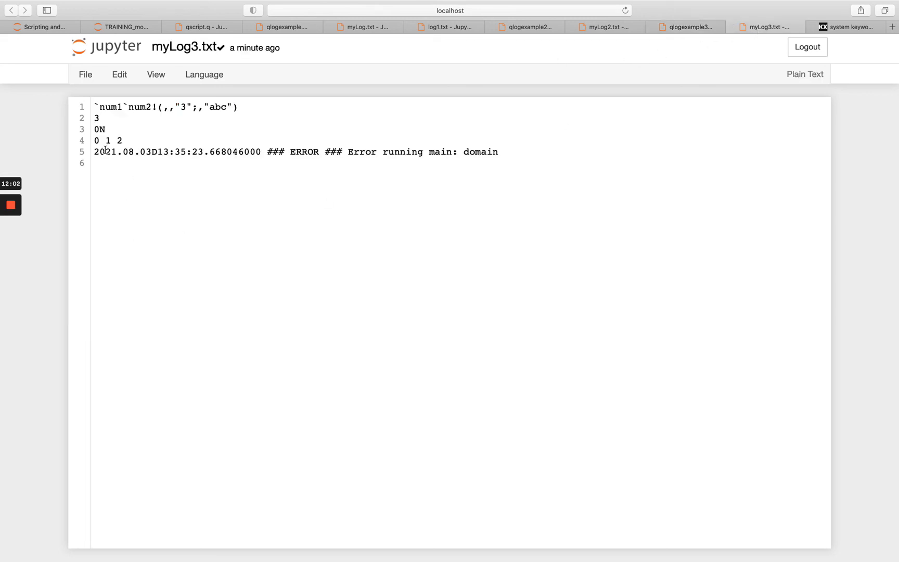
triple_click(109, 140)
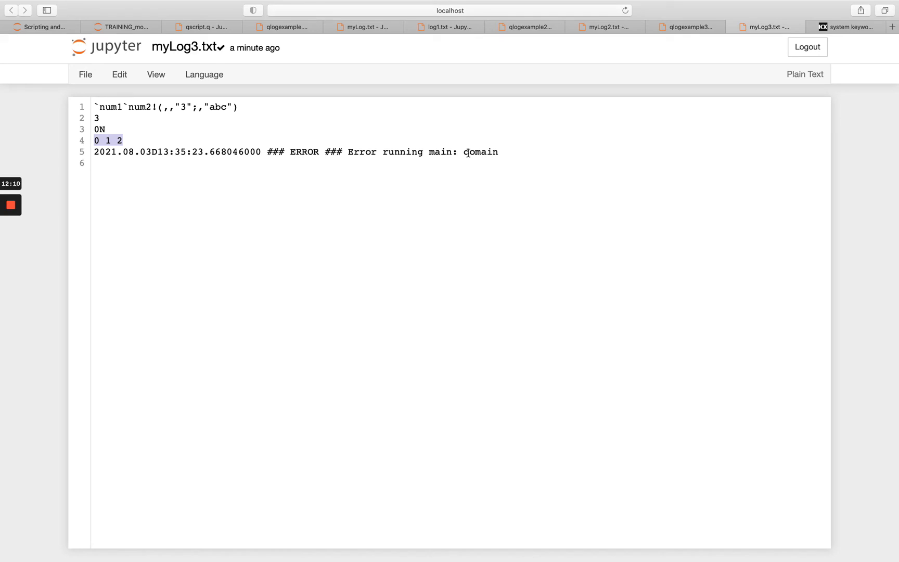
click(39, 27)
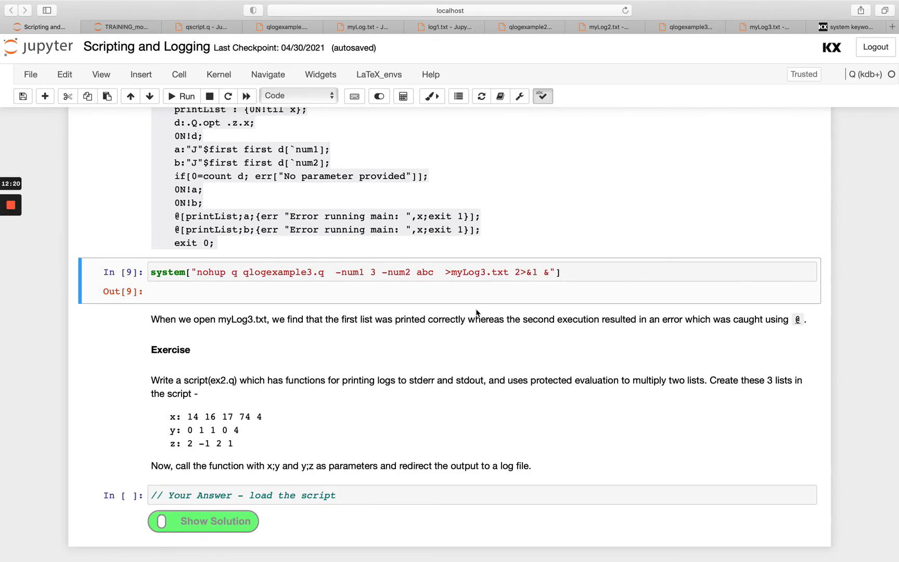
mouse_move(476, 246)
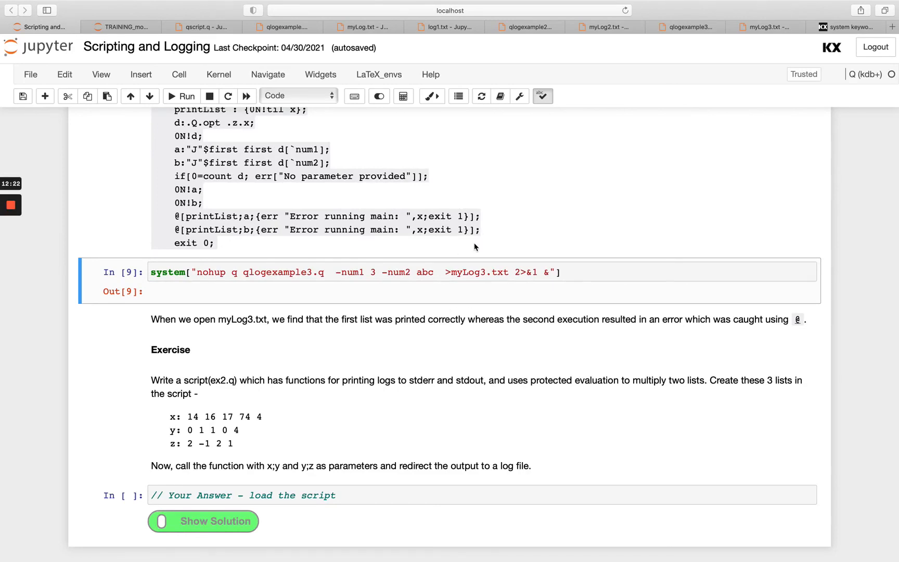
scroll(up, 3)
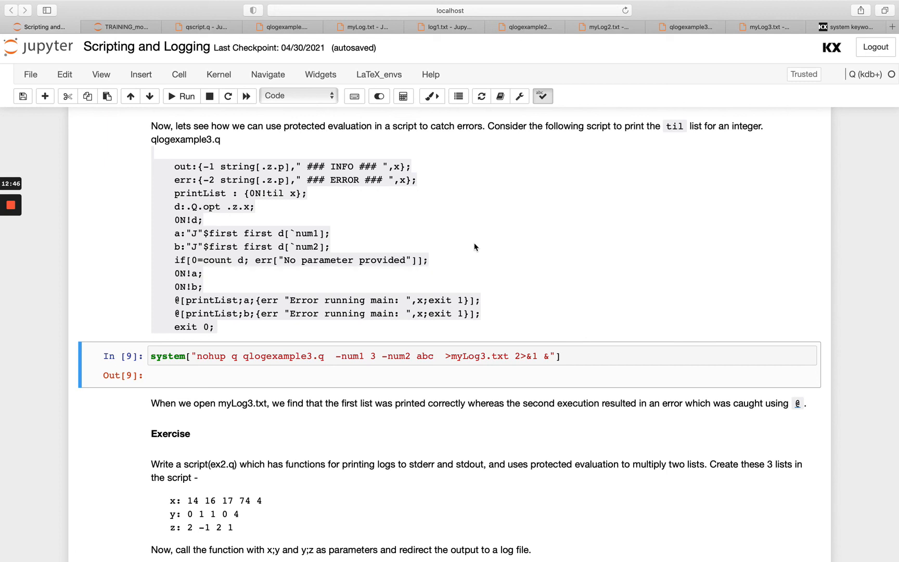
scroll(down, 3)
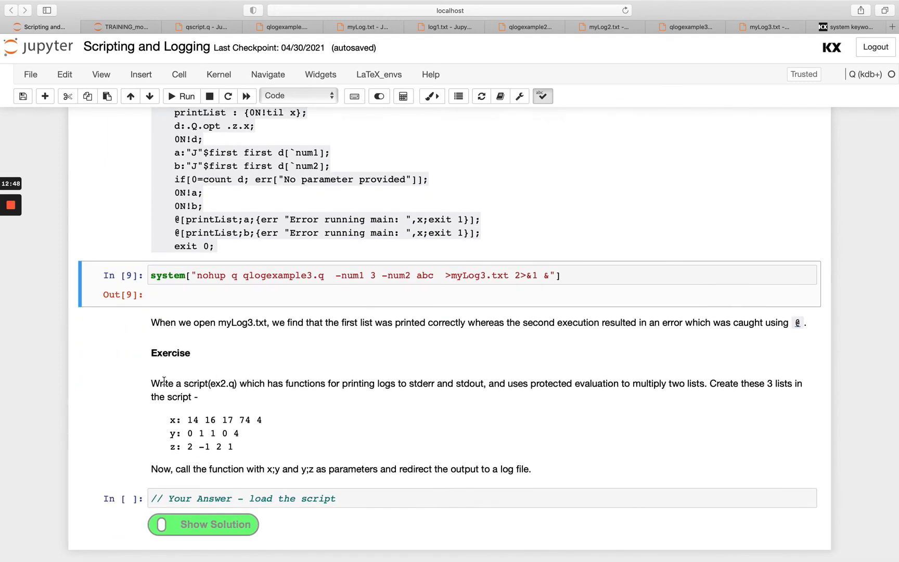
mouse_move(229, 394)
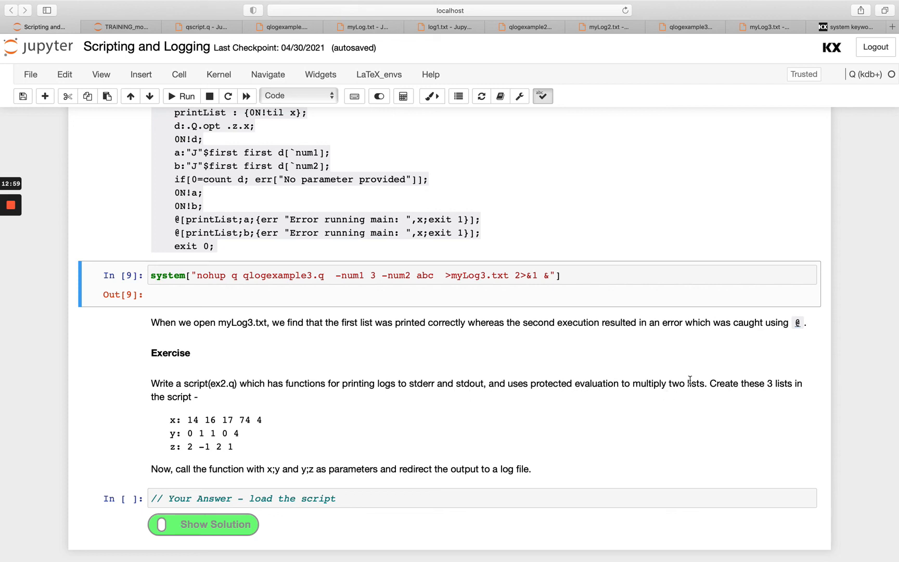
mouse_move(251, 436)
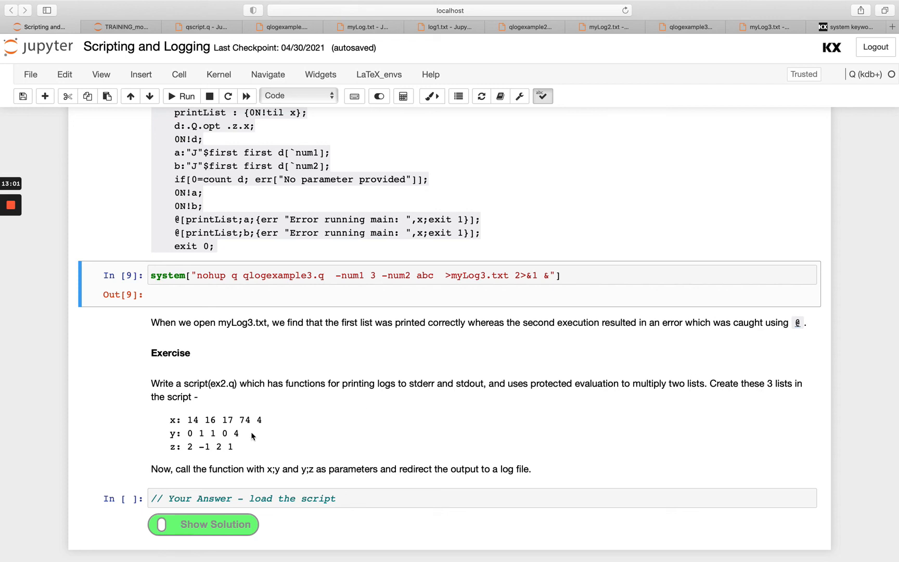
mouse_move(232, 481)
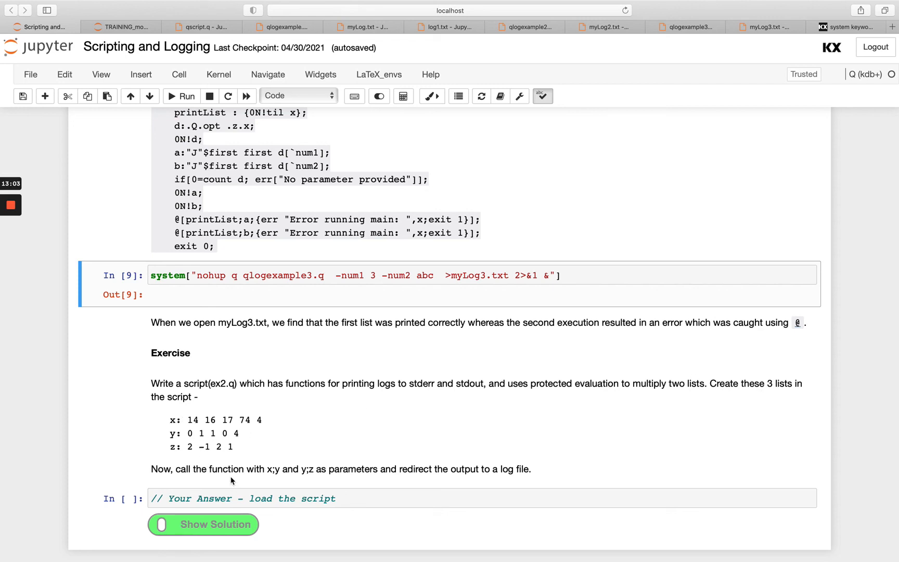